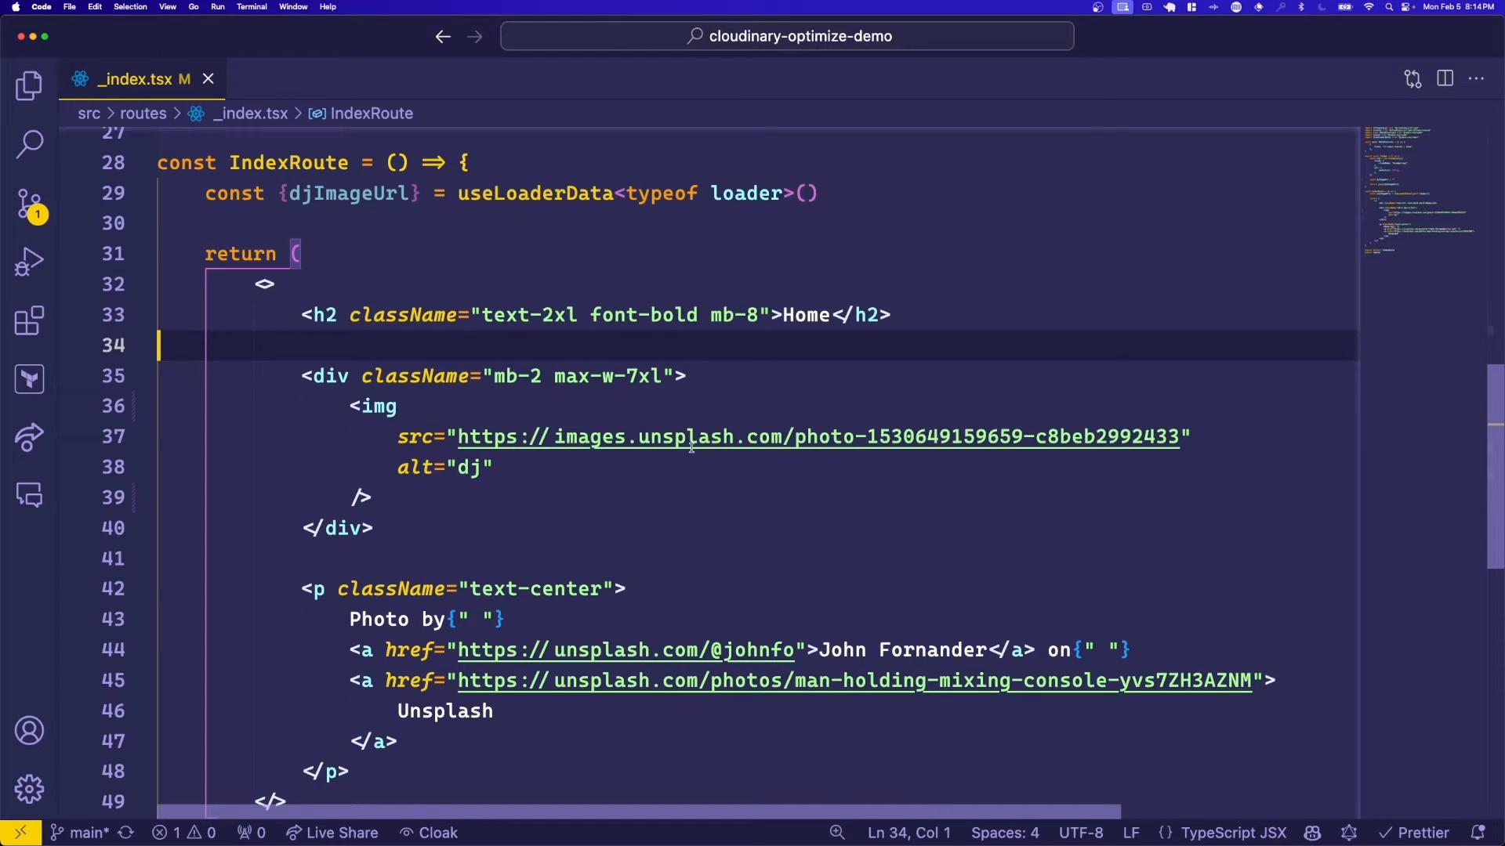
pyautogui.moveTo(750, 481)
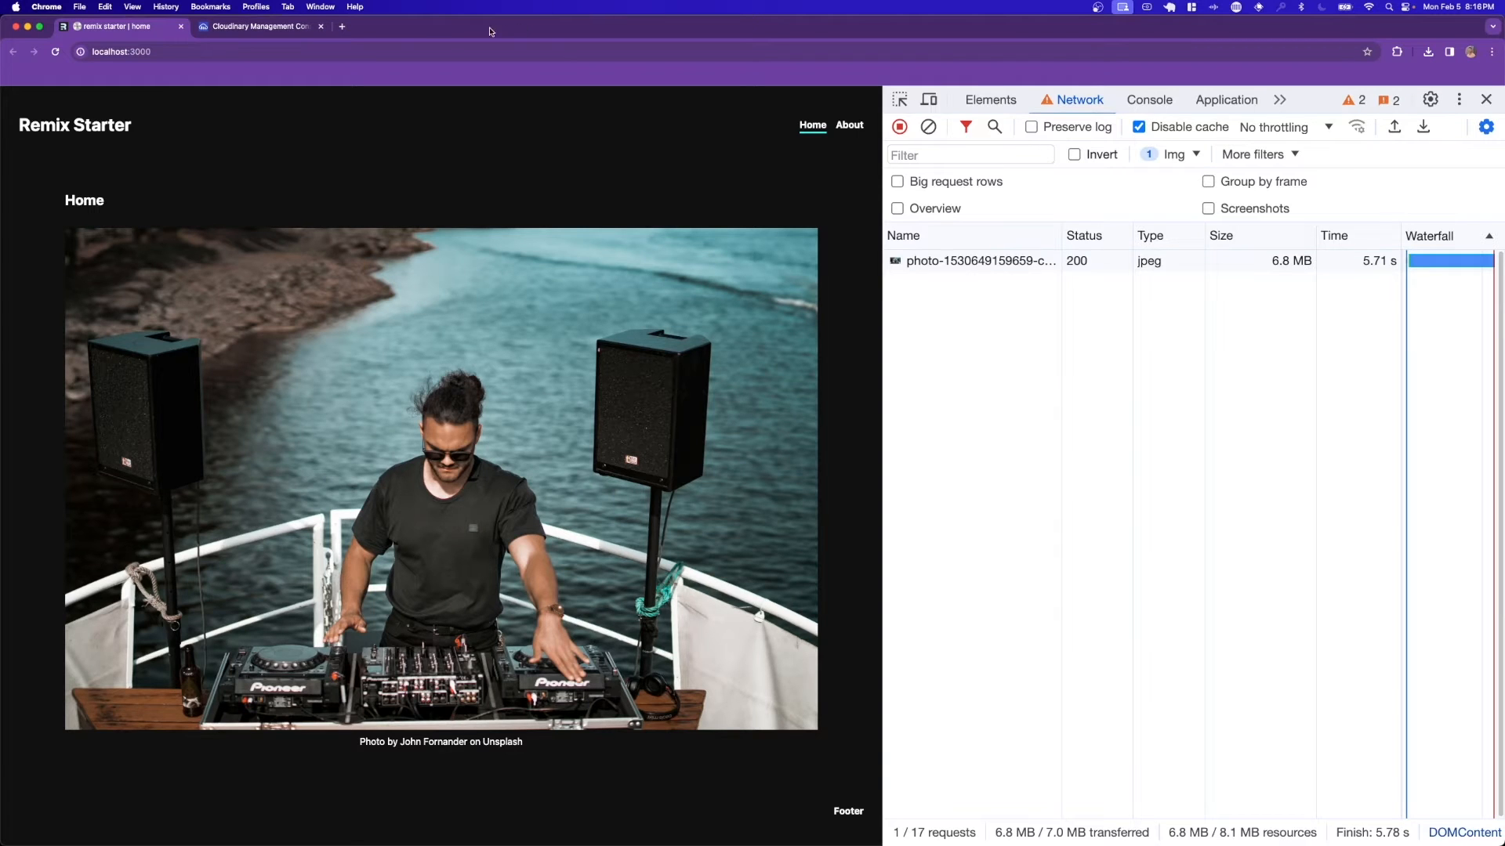
# Copy the dj asset URL from the cloudinary-optimize-demo folder in the Media Library.
pyautogui.click(259, 27)
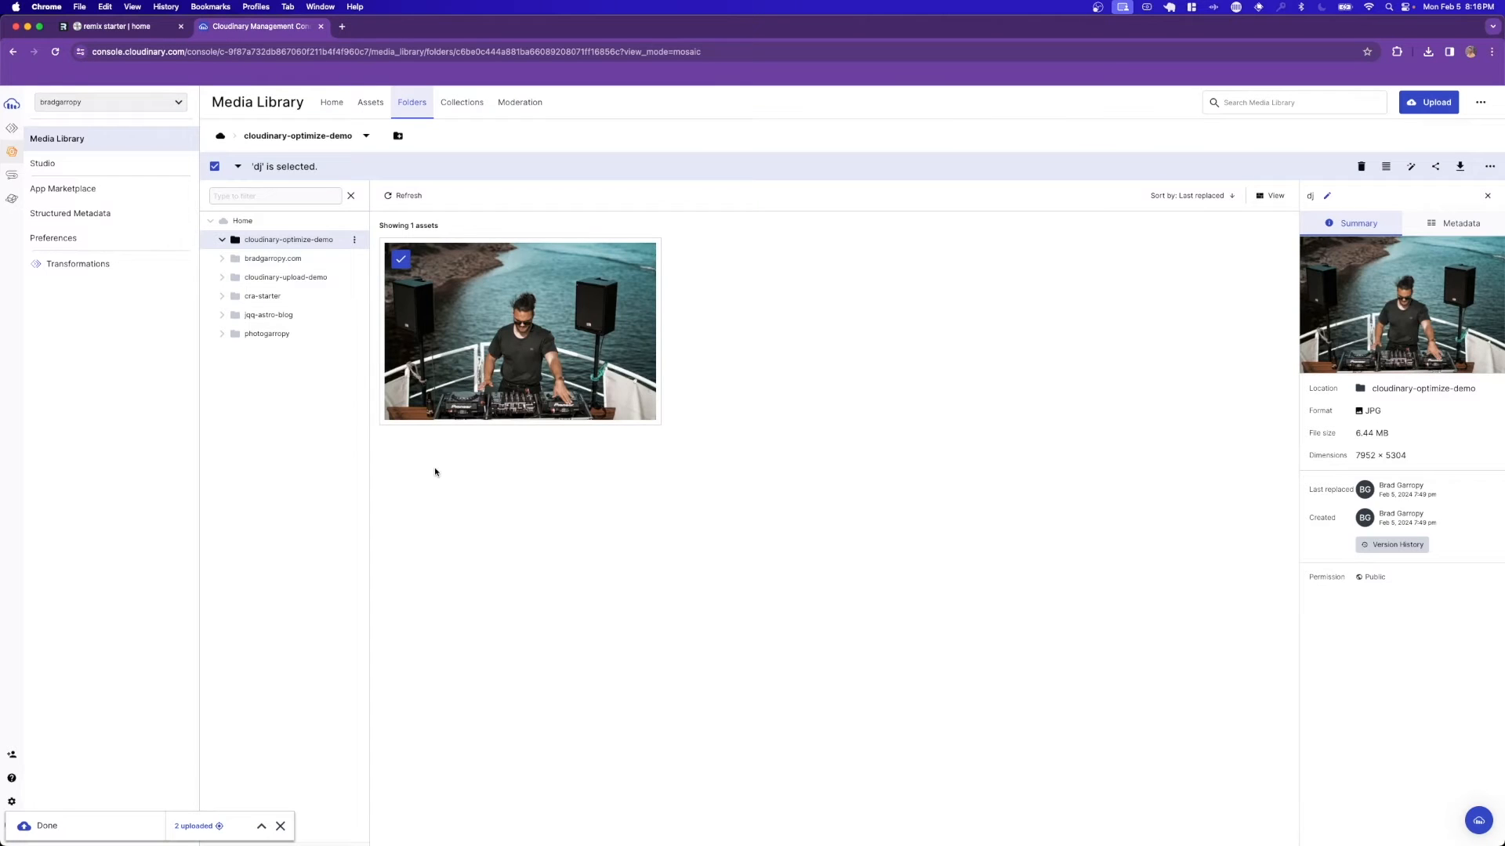
pyautogui.moveTo(448, 469)
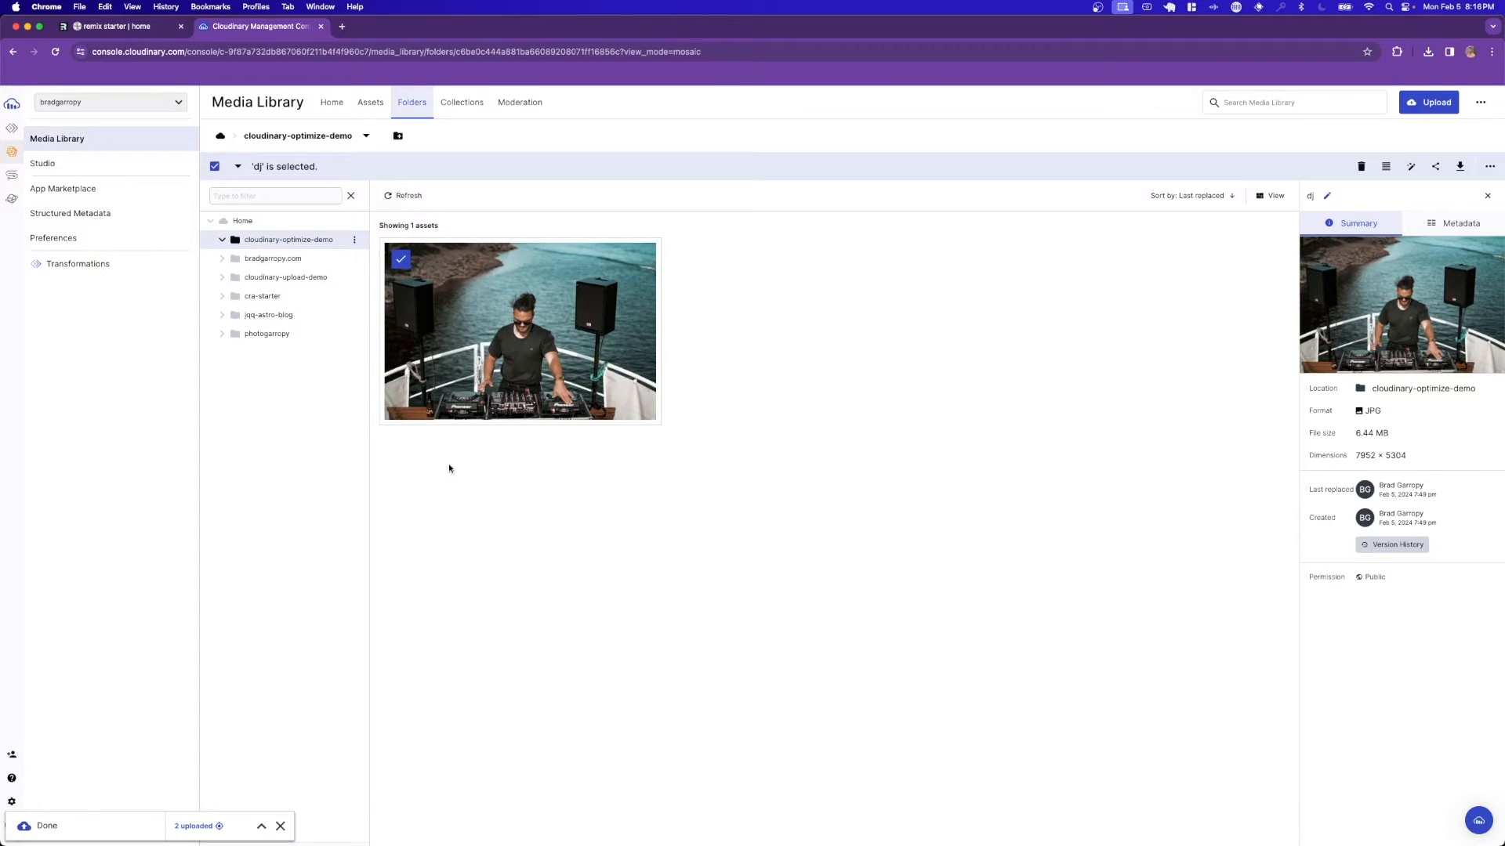
pyautogui.moveTo(540, 356)
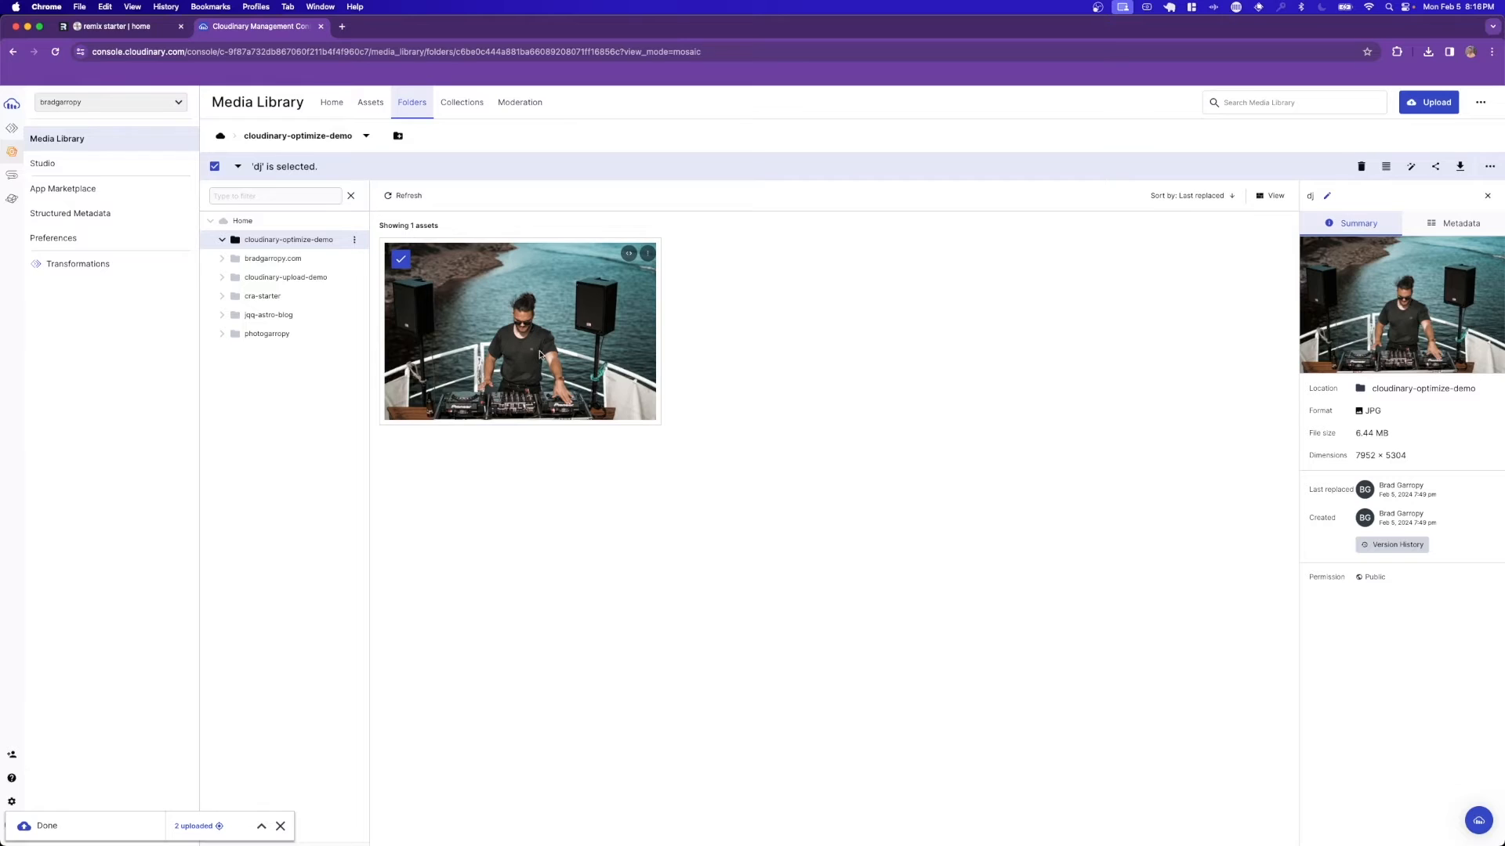
pyautogui.click(629, 252)
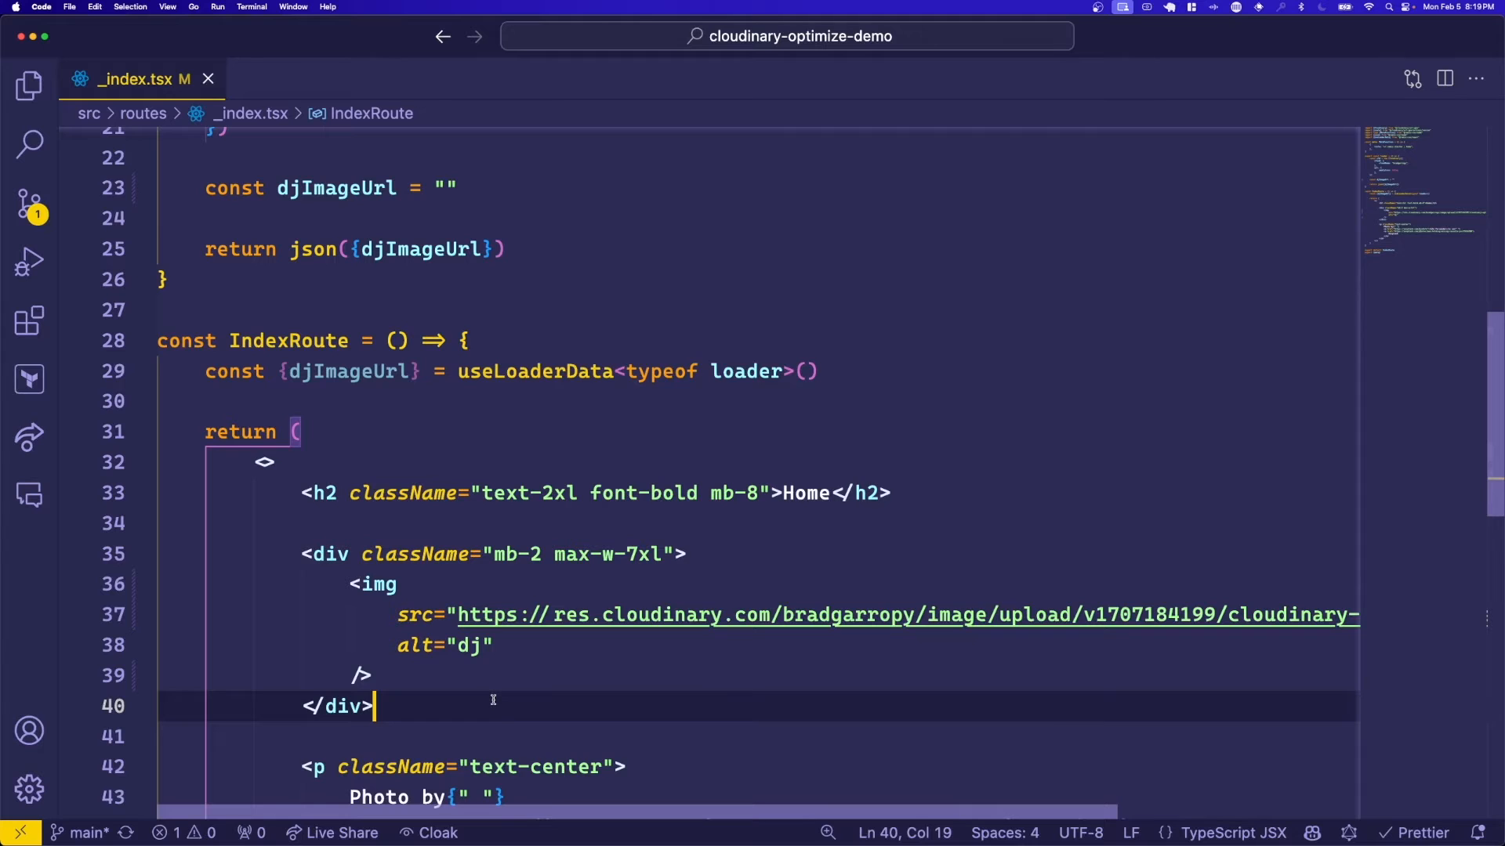
# Build djImageUrl with cld.image("cloudinary-optimize-demo/dj").format("auto") in the loader.
pyautogui.scroll(3)
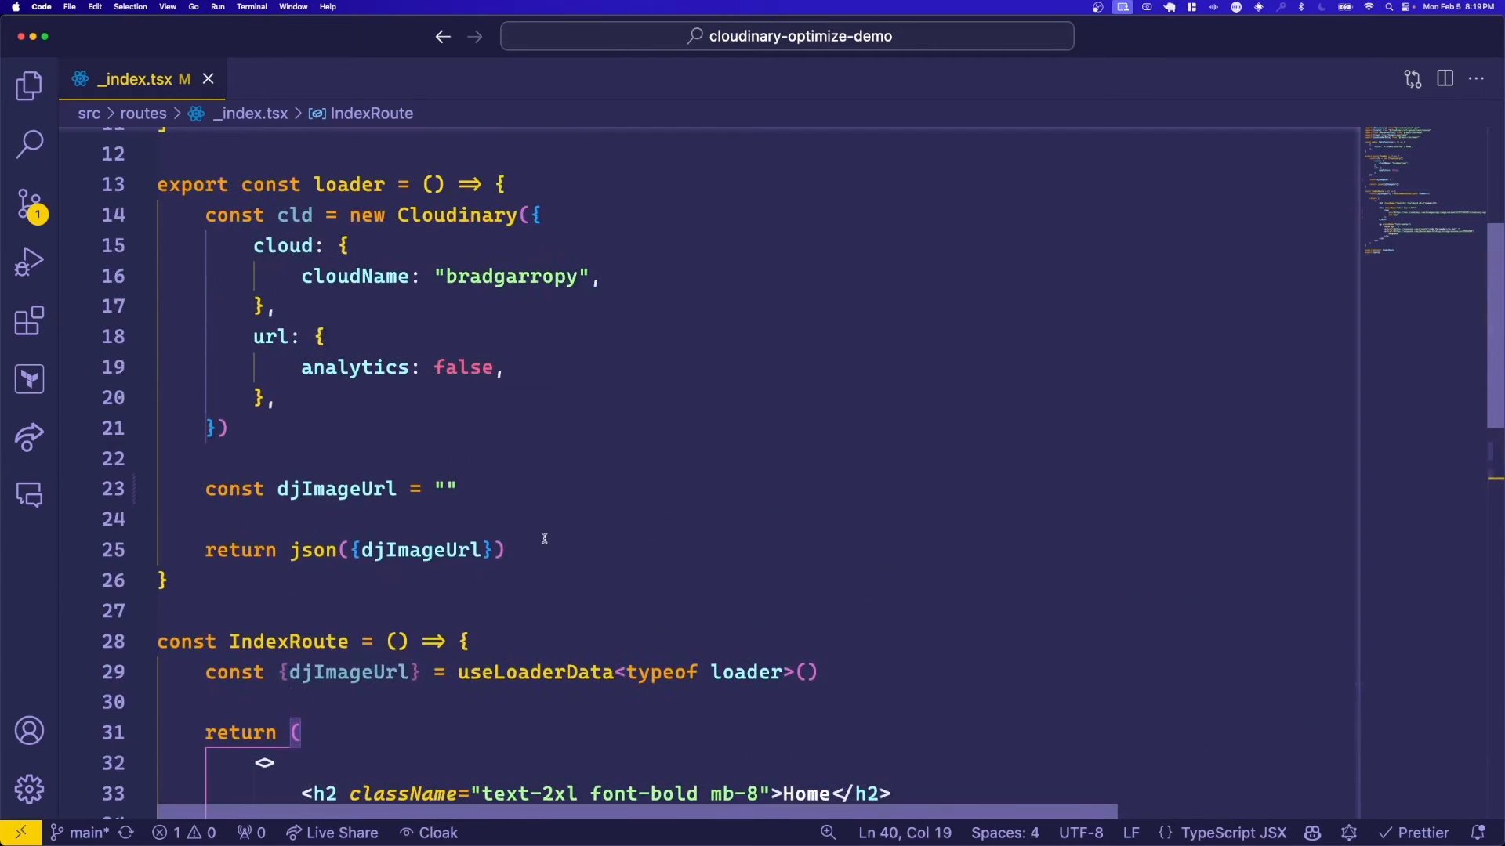
pyautogui.moveTo(389, 252)
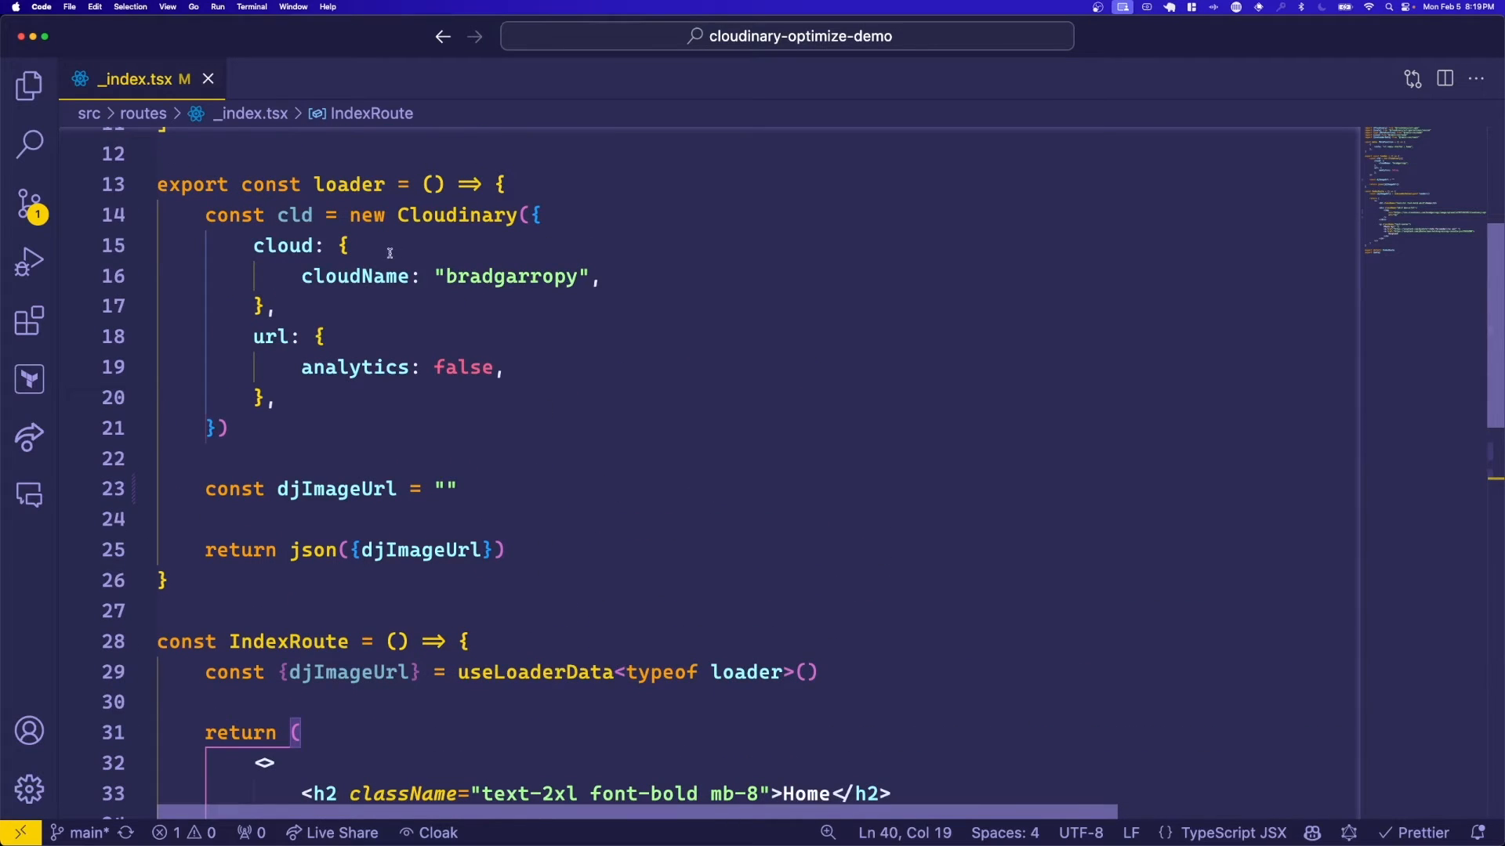
pyautogui.moveTo(515, 397)
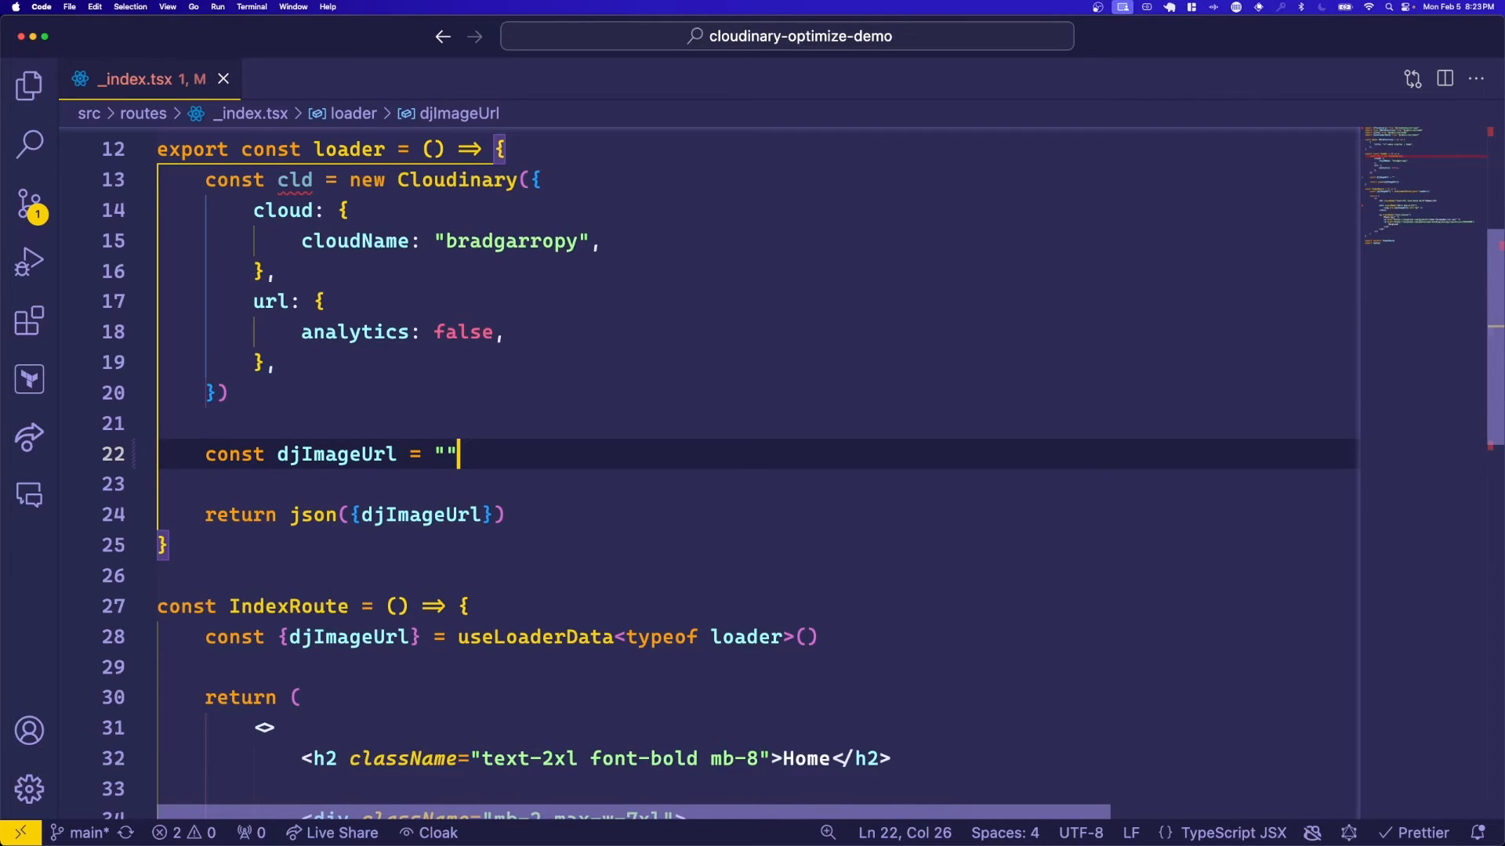
pyautogui.write('cld.image(')
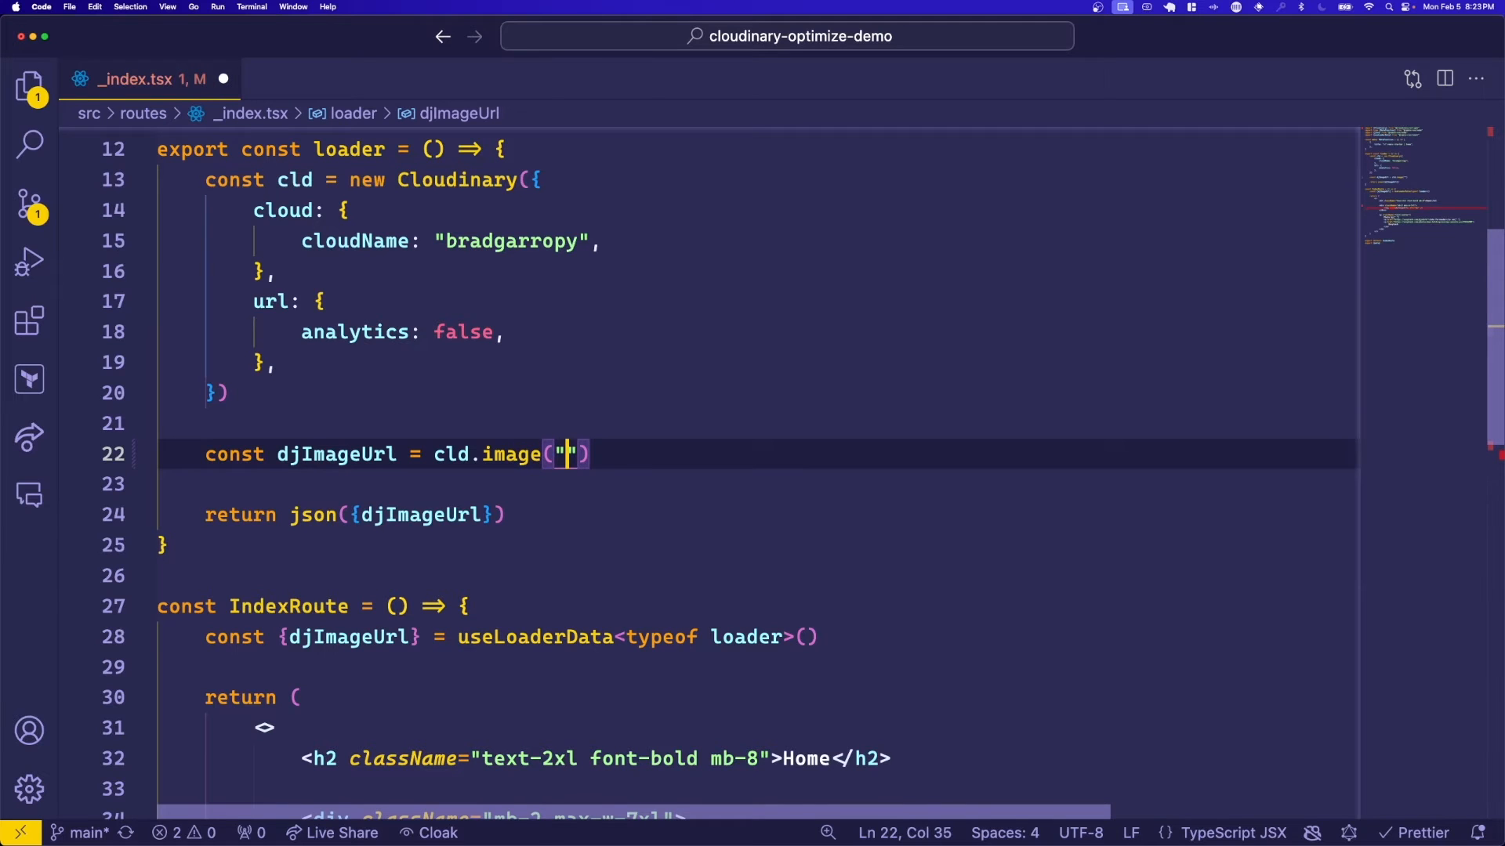
pyautogui.write('cloudinary-')
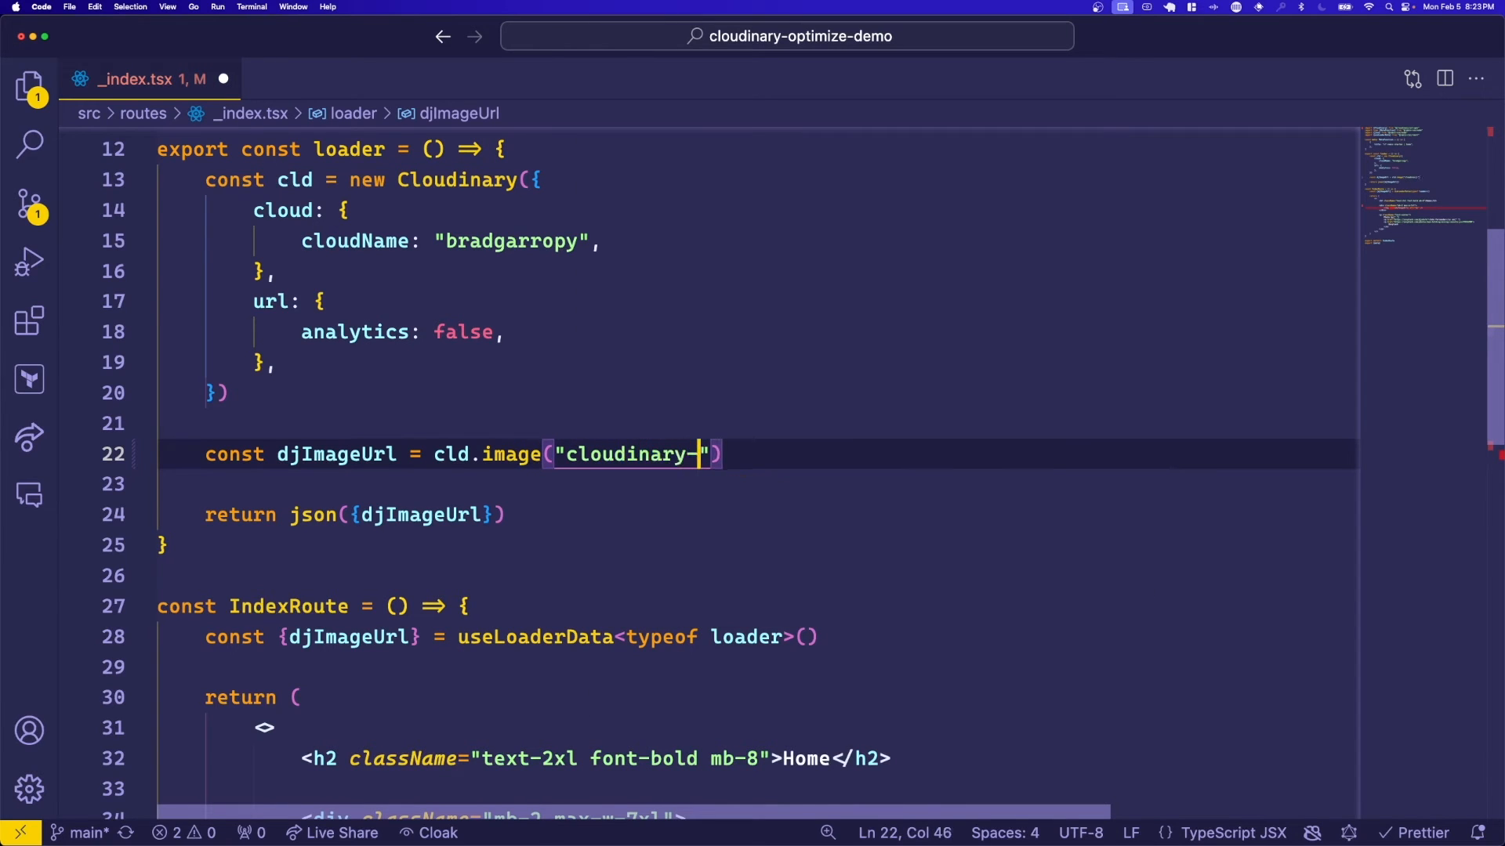
pyautogui.write('optimize-demo')
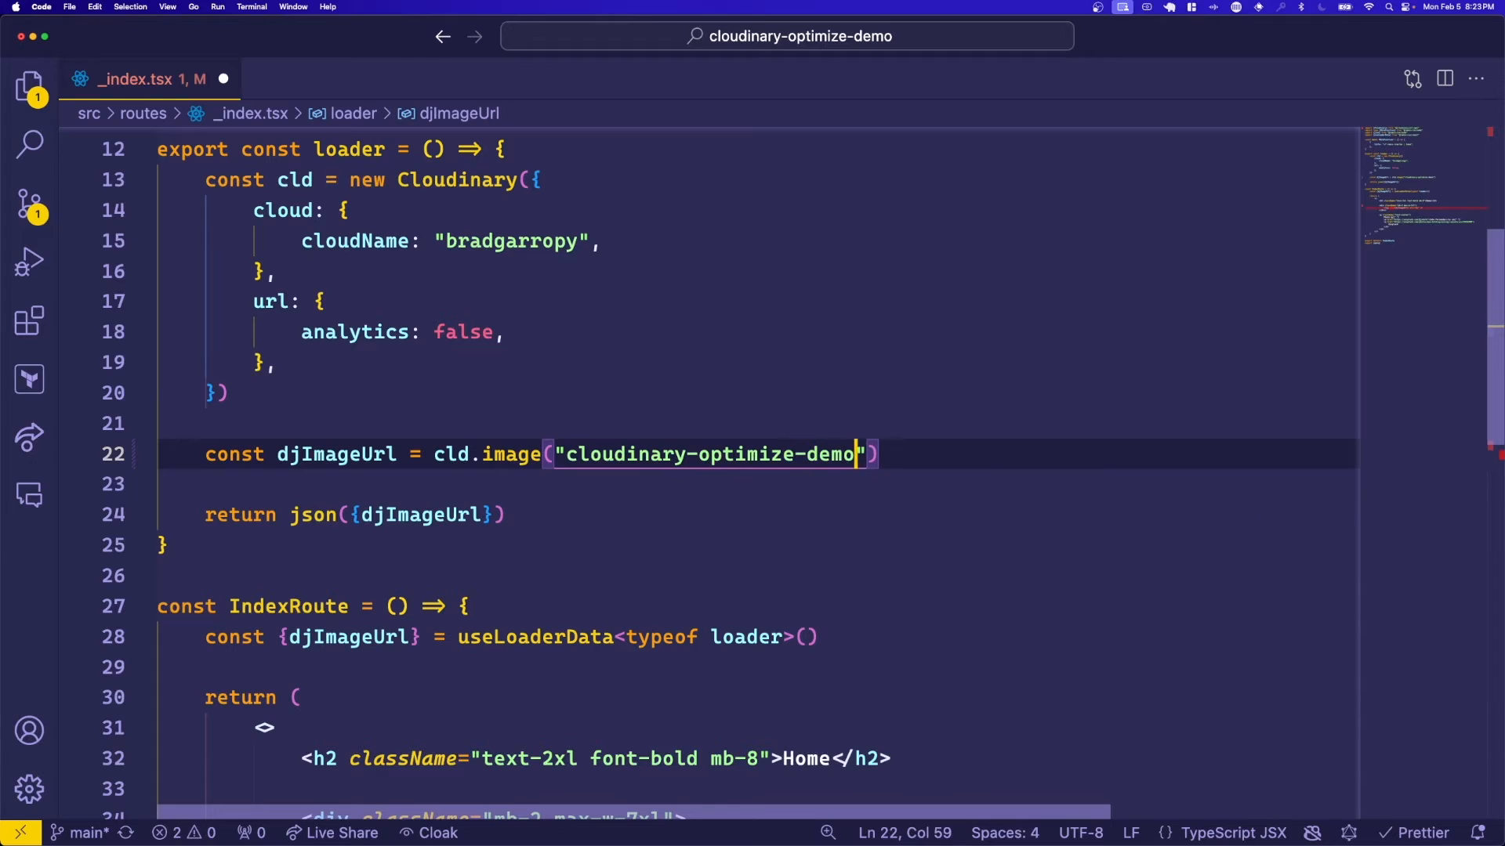
pyautogui.write('/dj')
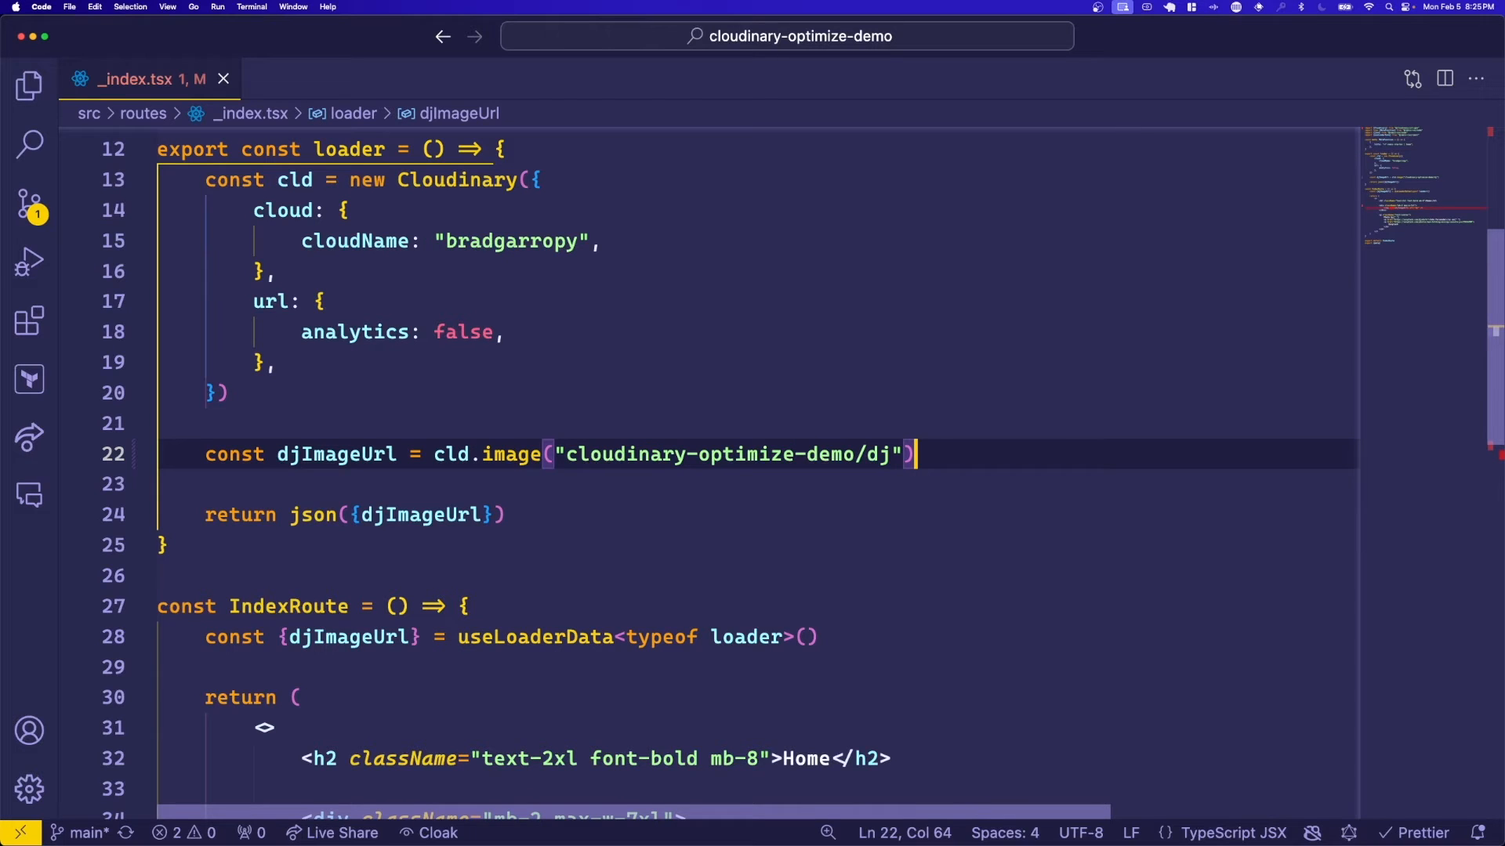
pyautogui.write('.format')
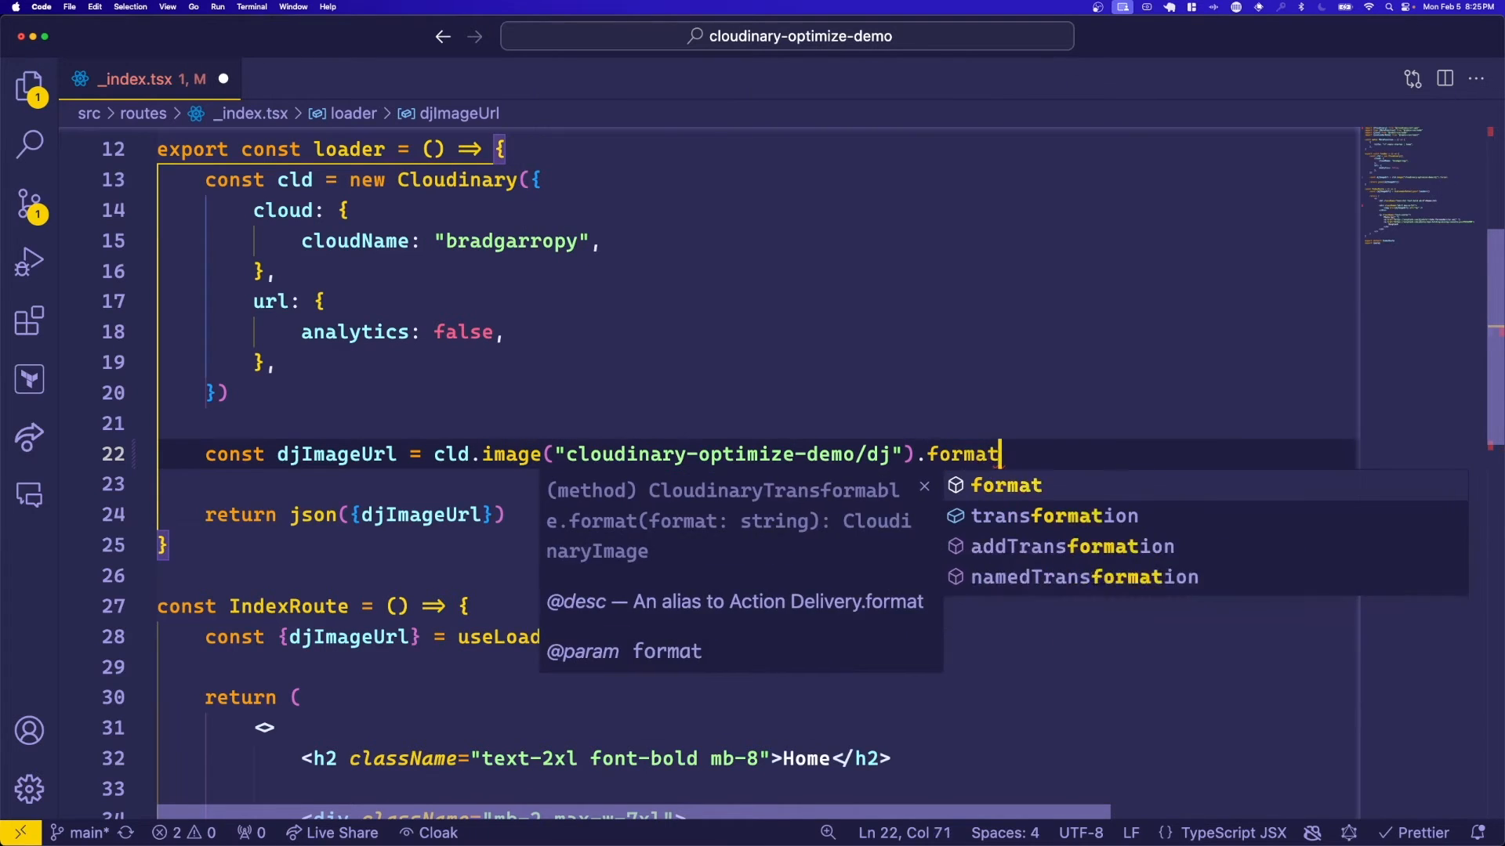
pyautogui.write('("auto"')
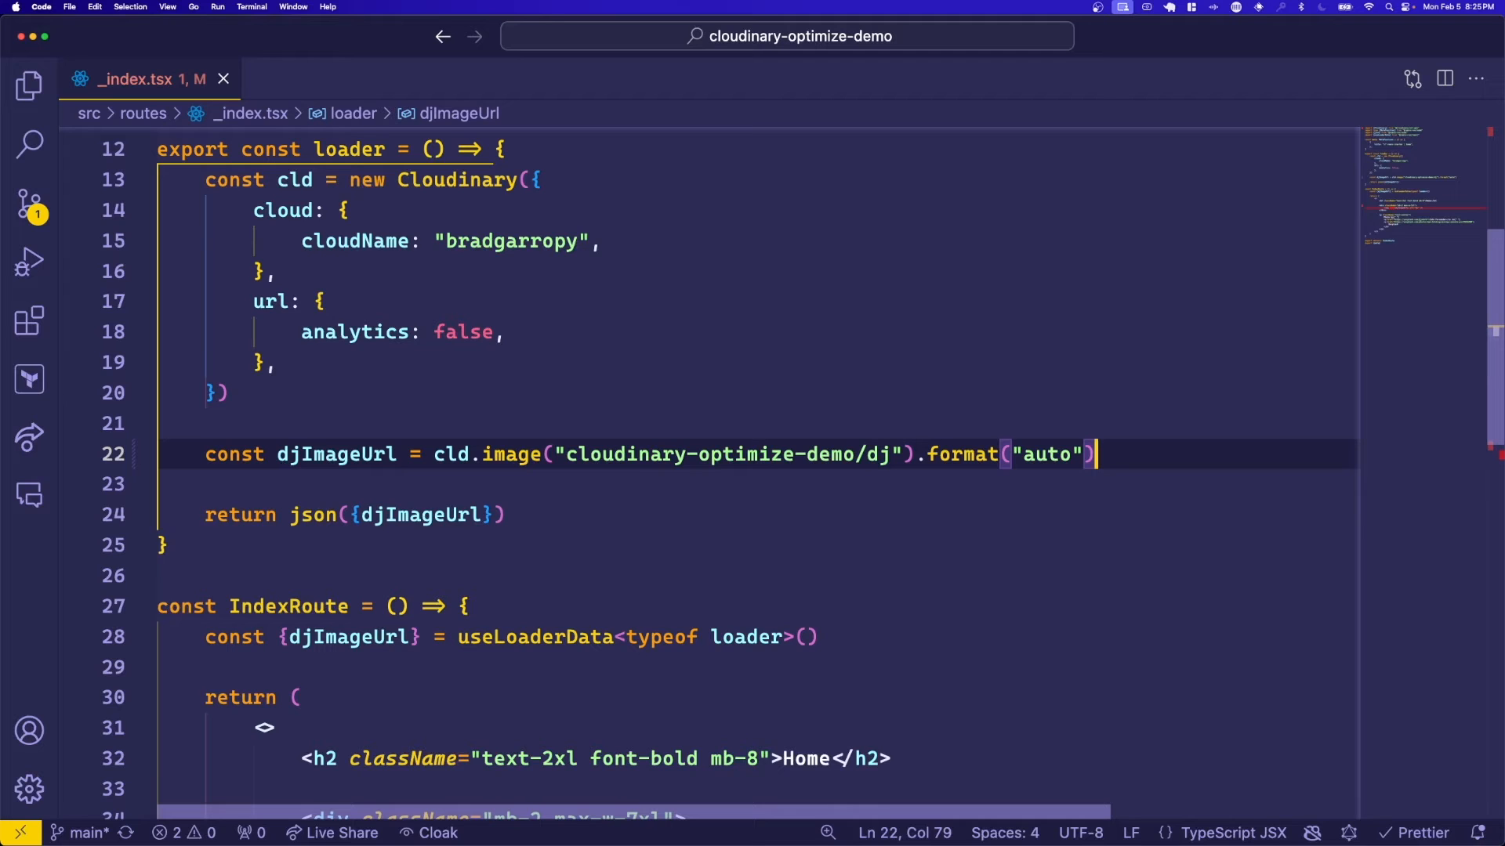
# Chain .quality("auto").toURL() onto the image and use djImageUrl as the img src.
pyautogui.write('.quality("auto')
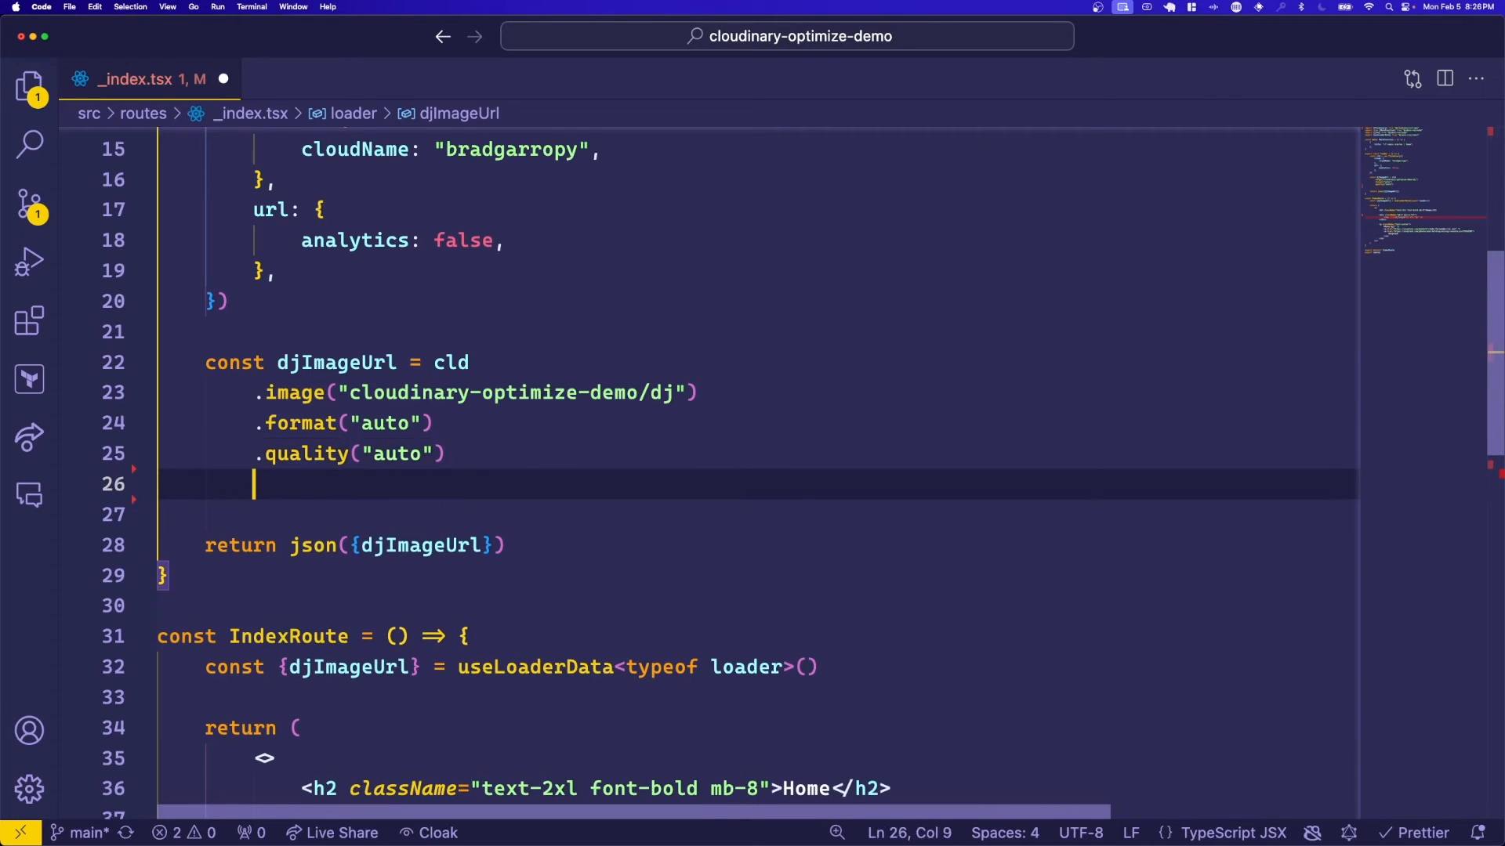
pyautogui.write('.toURL()')
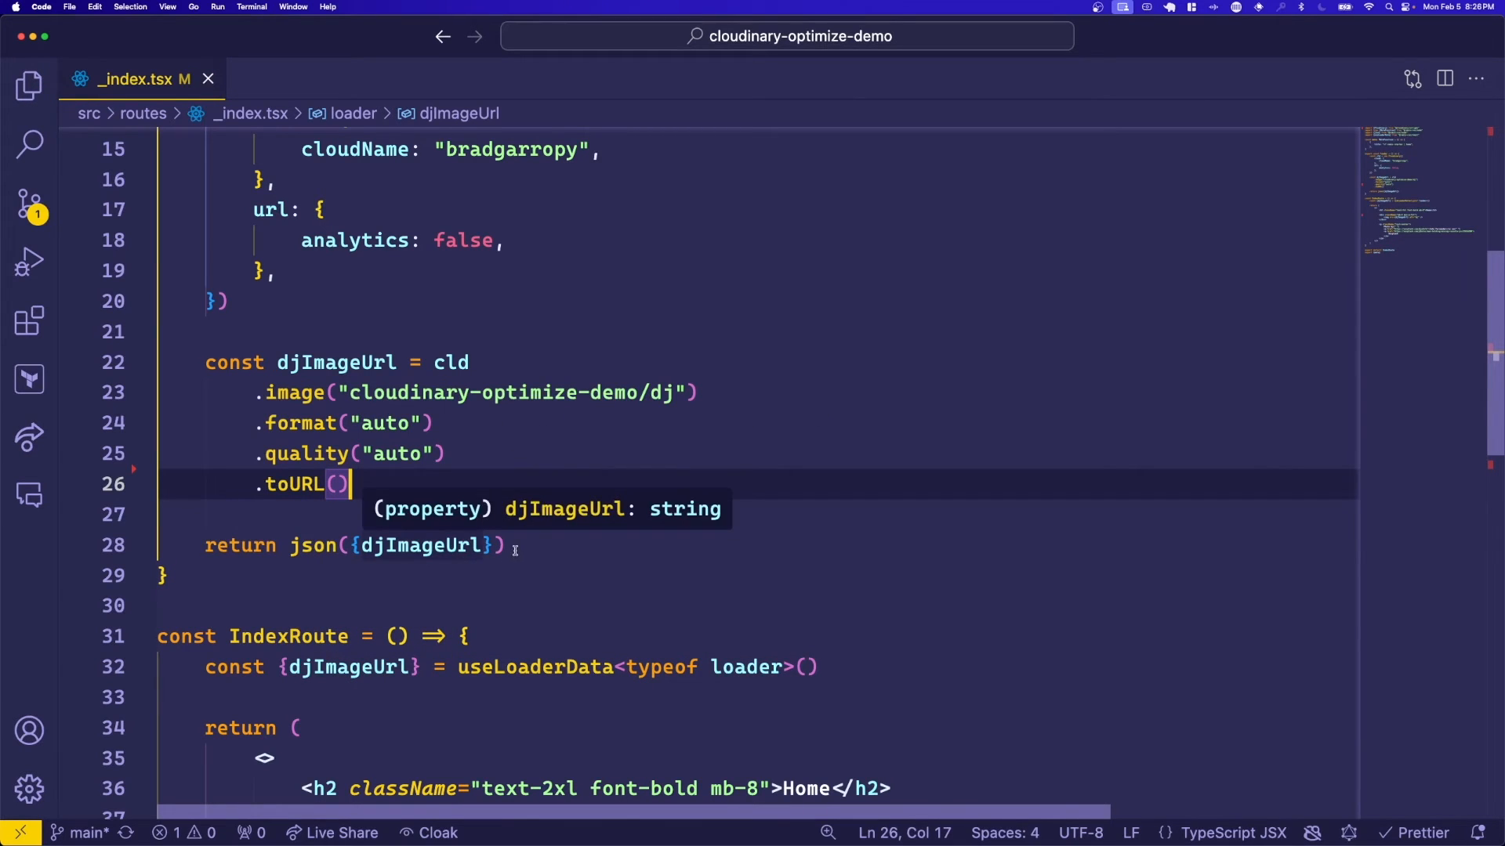
pyautogui.moveTo(531, 545)
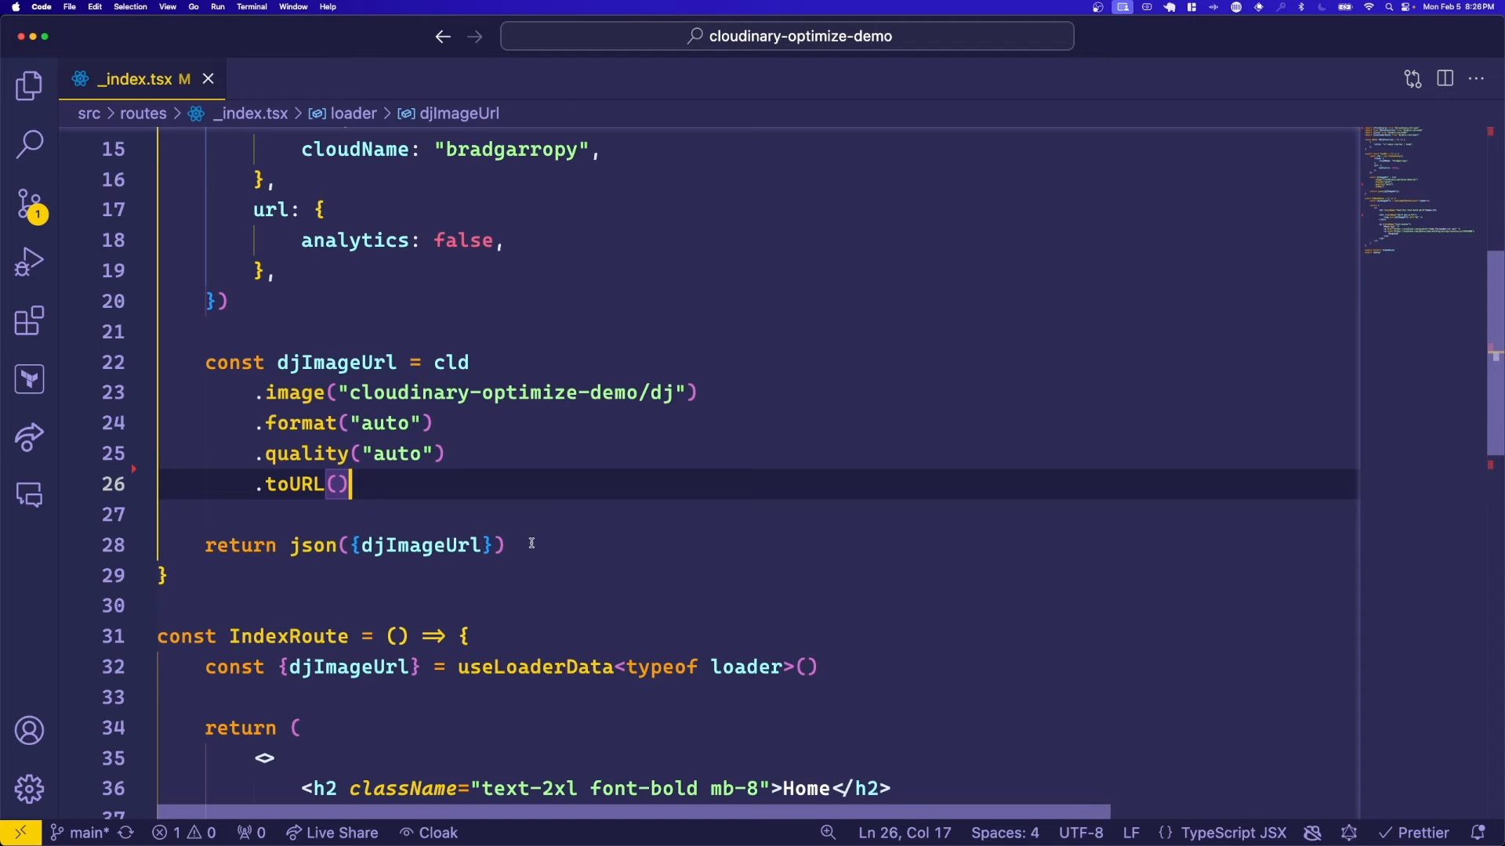
pyautogui.scroll(-3)
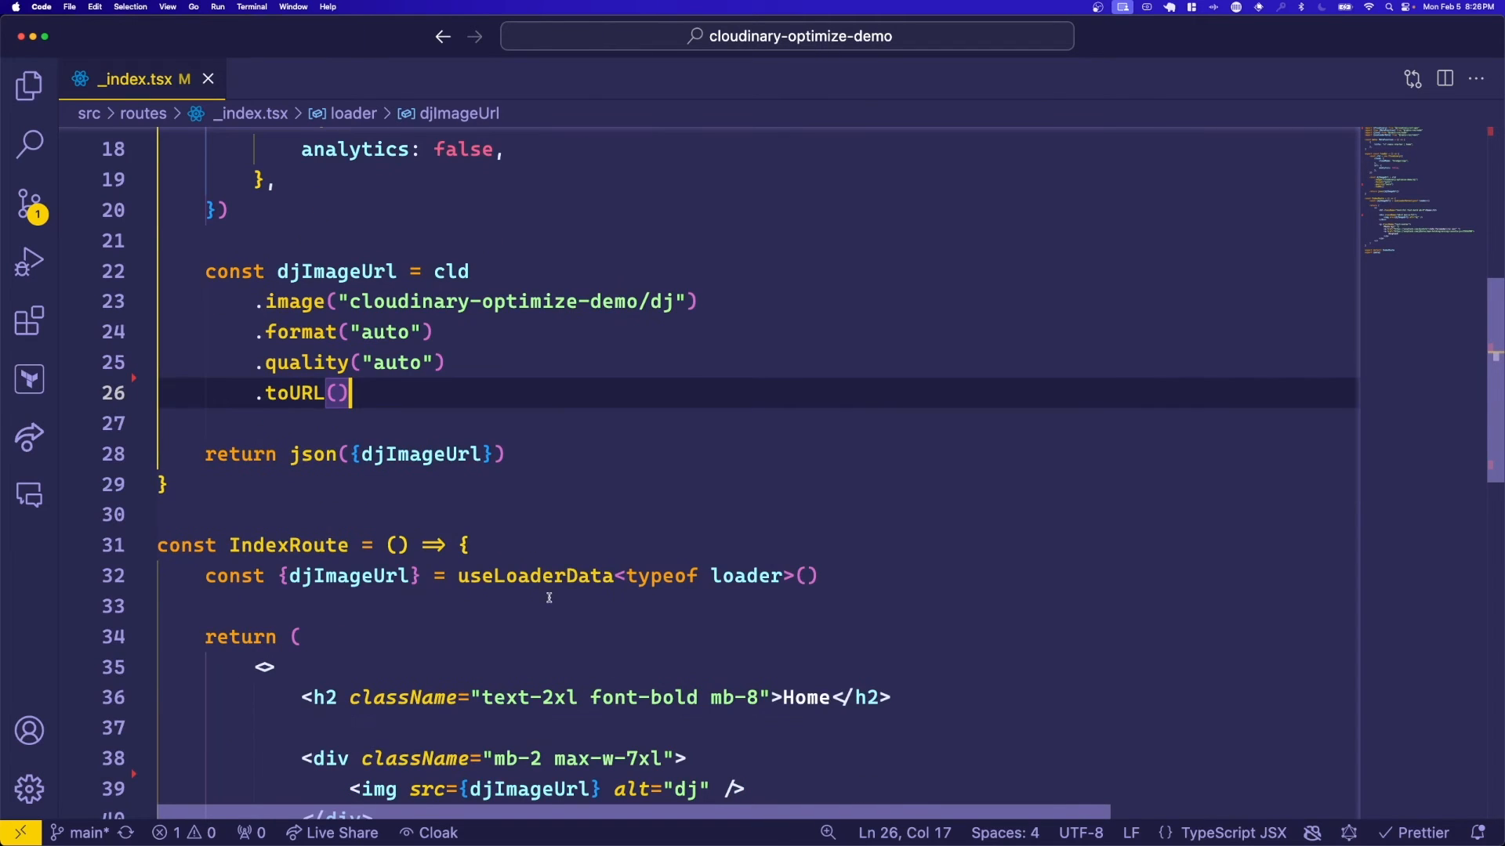
pyautogui.moveTo(347, 575)
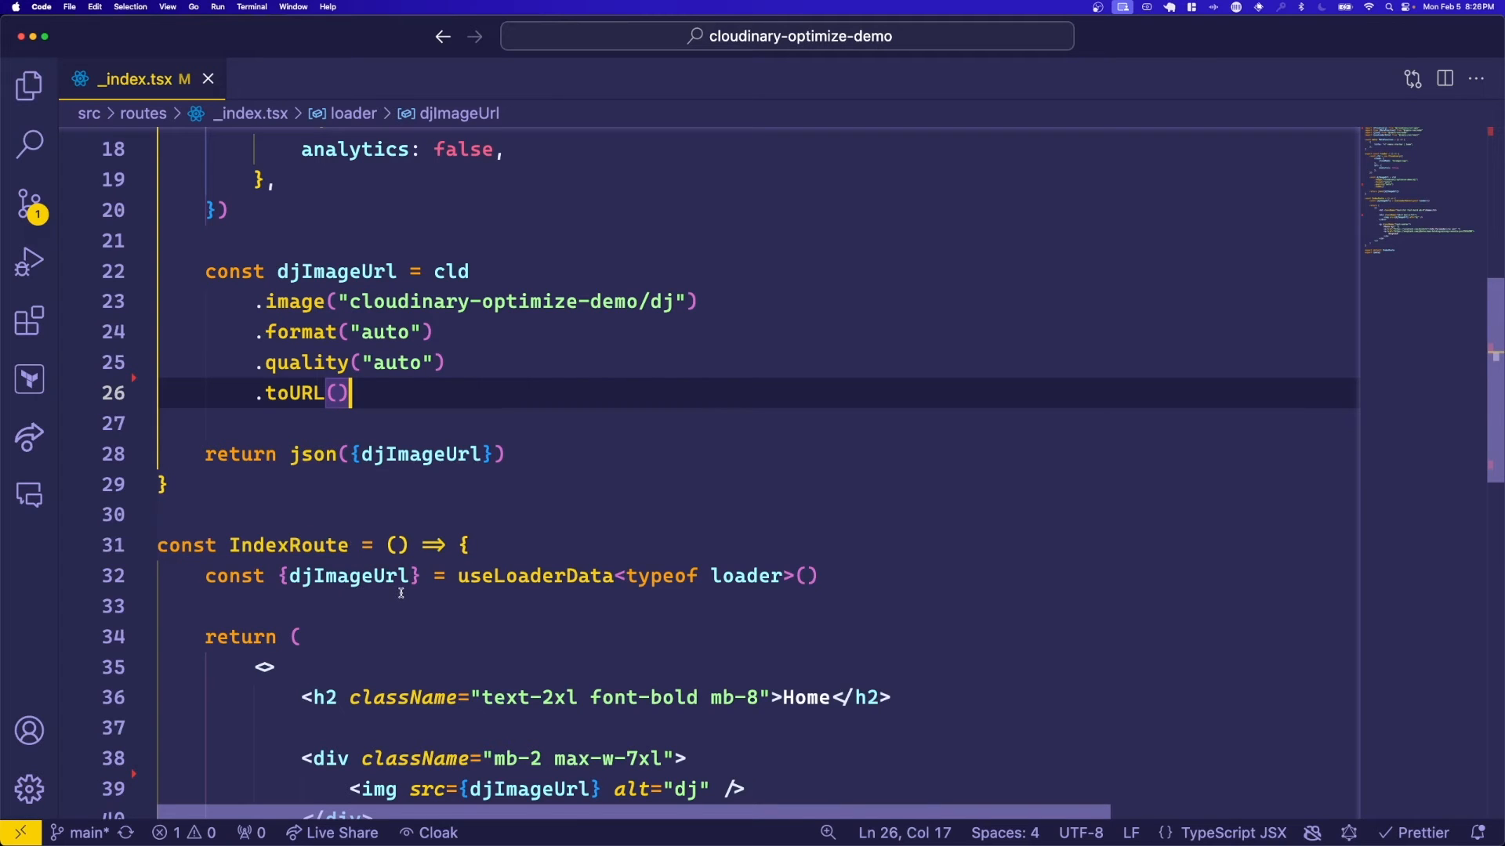
pyautogui.scroll(-3)
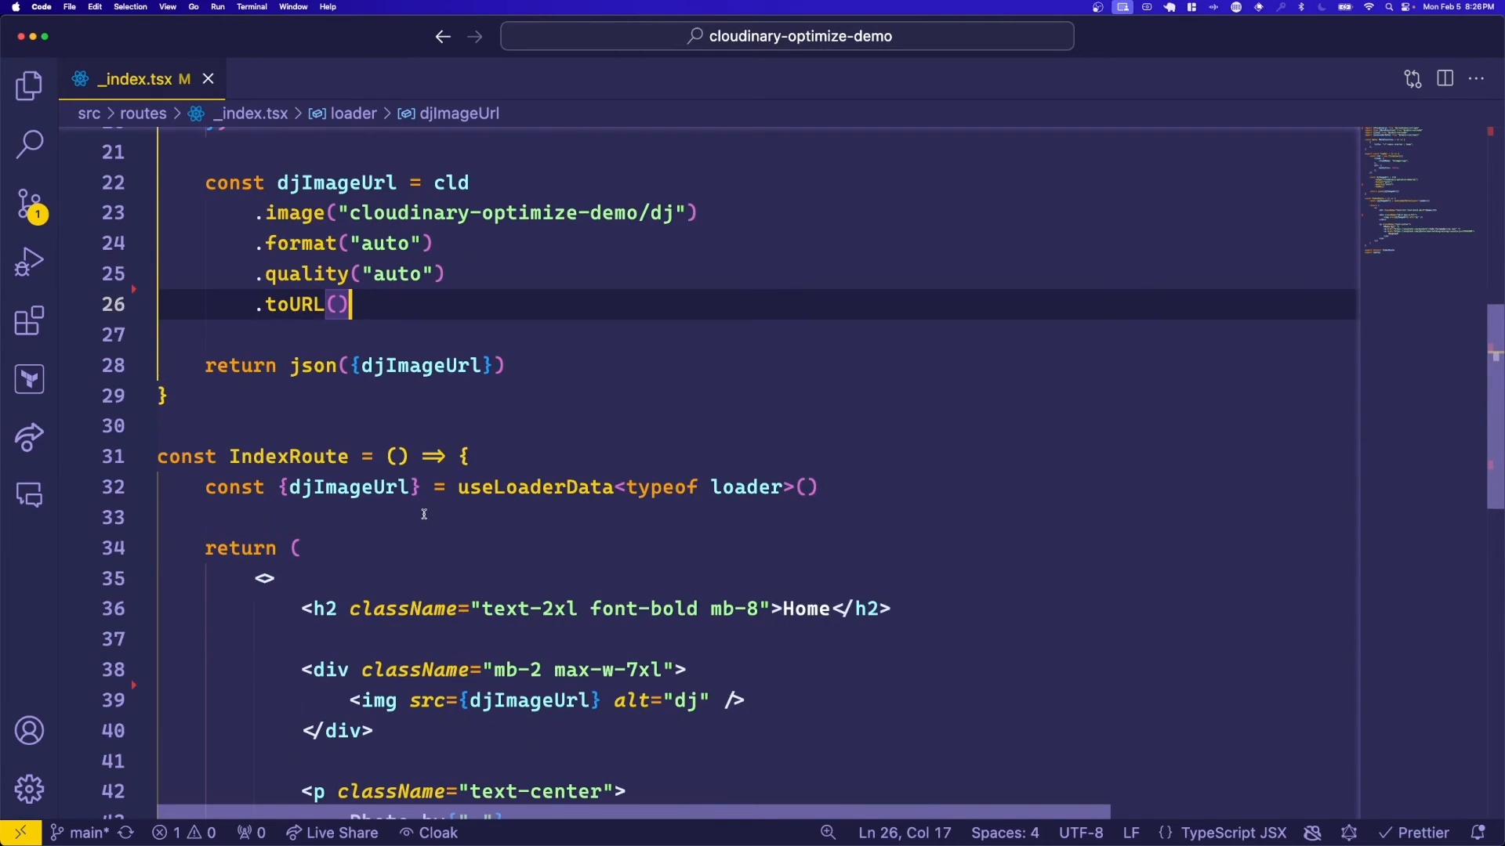
pyautogui.scroll(-3)
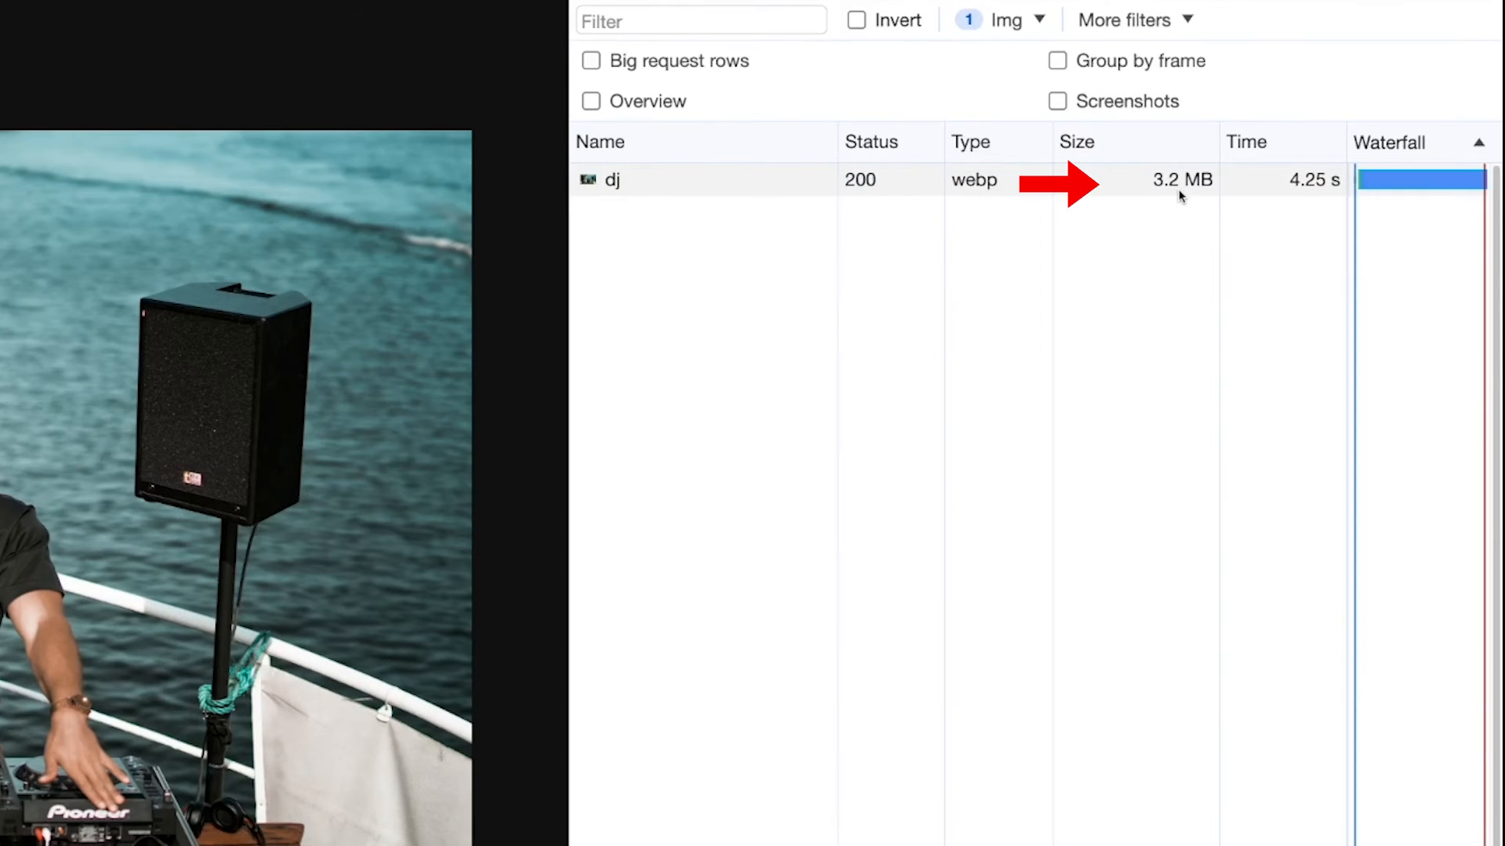
pyautogui.moveTo(1180, 198)
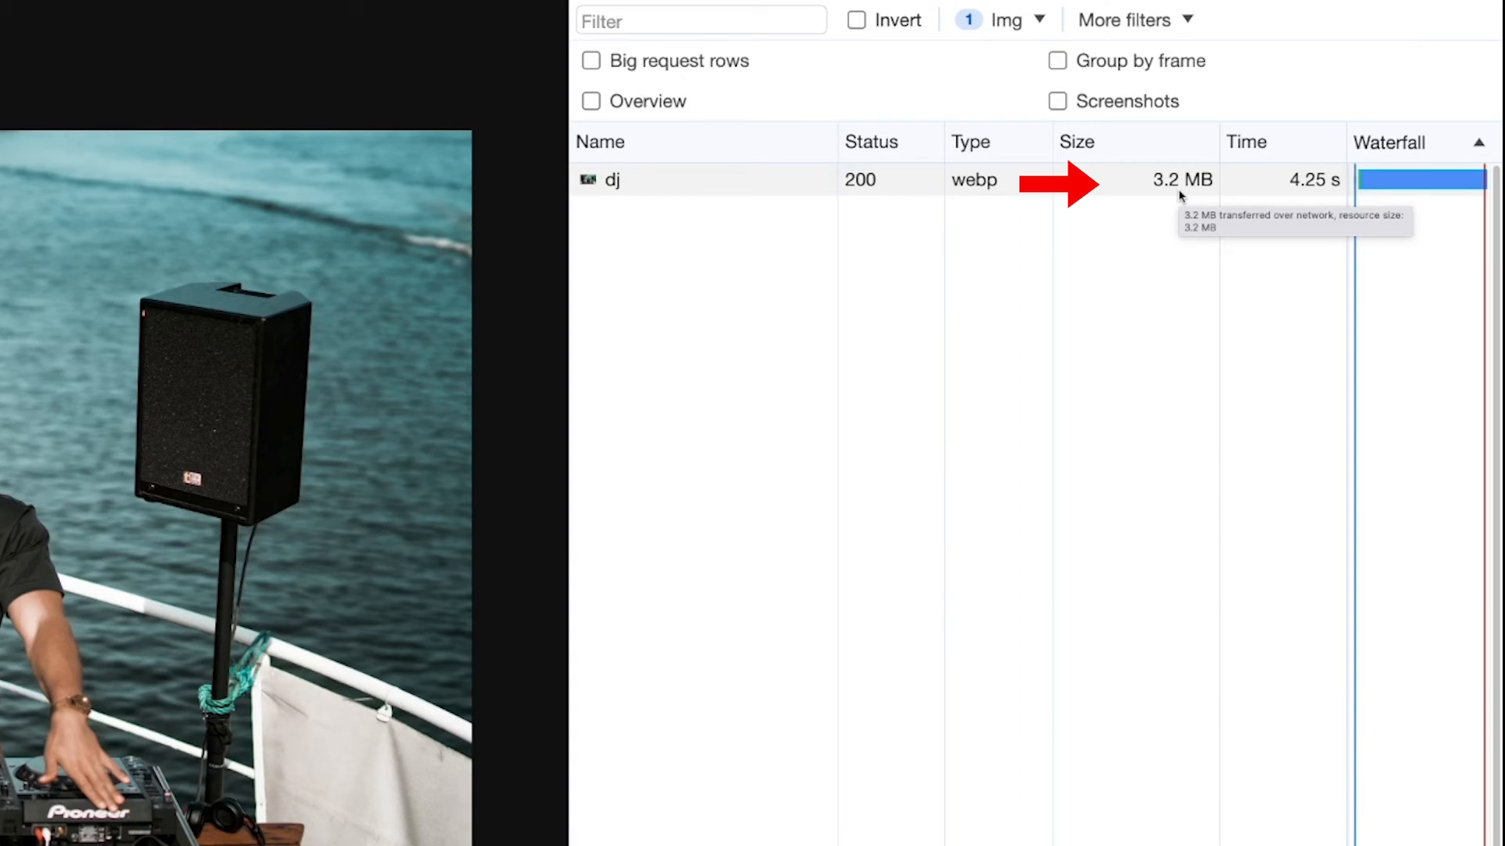
pyautogui.moveTo(1271, 215)
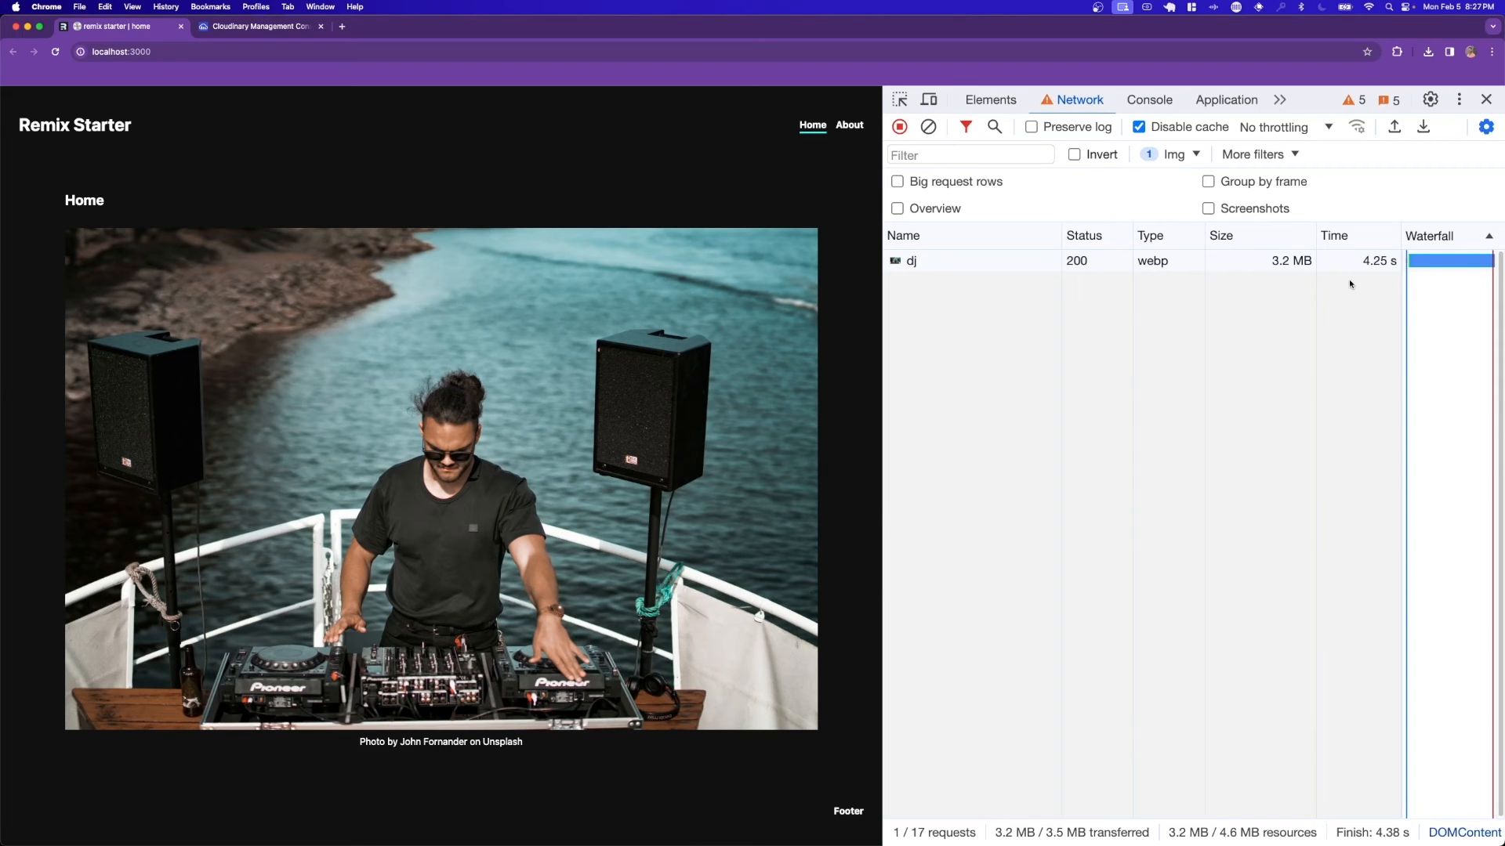
# Refresh the page in Chrome to check the dj request in the Network tab.
pyautogui.click(990, 100)
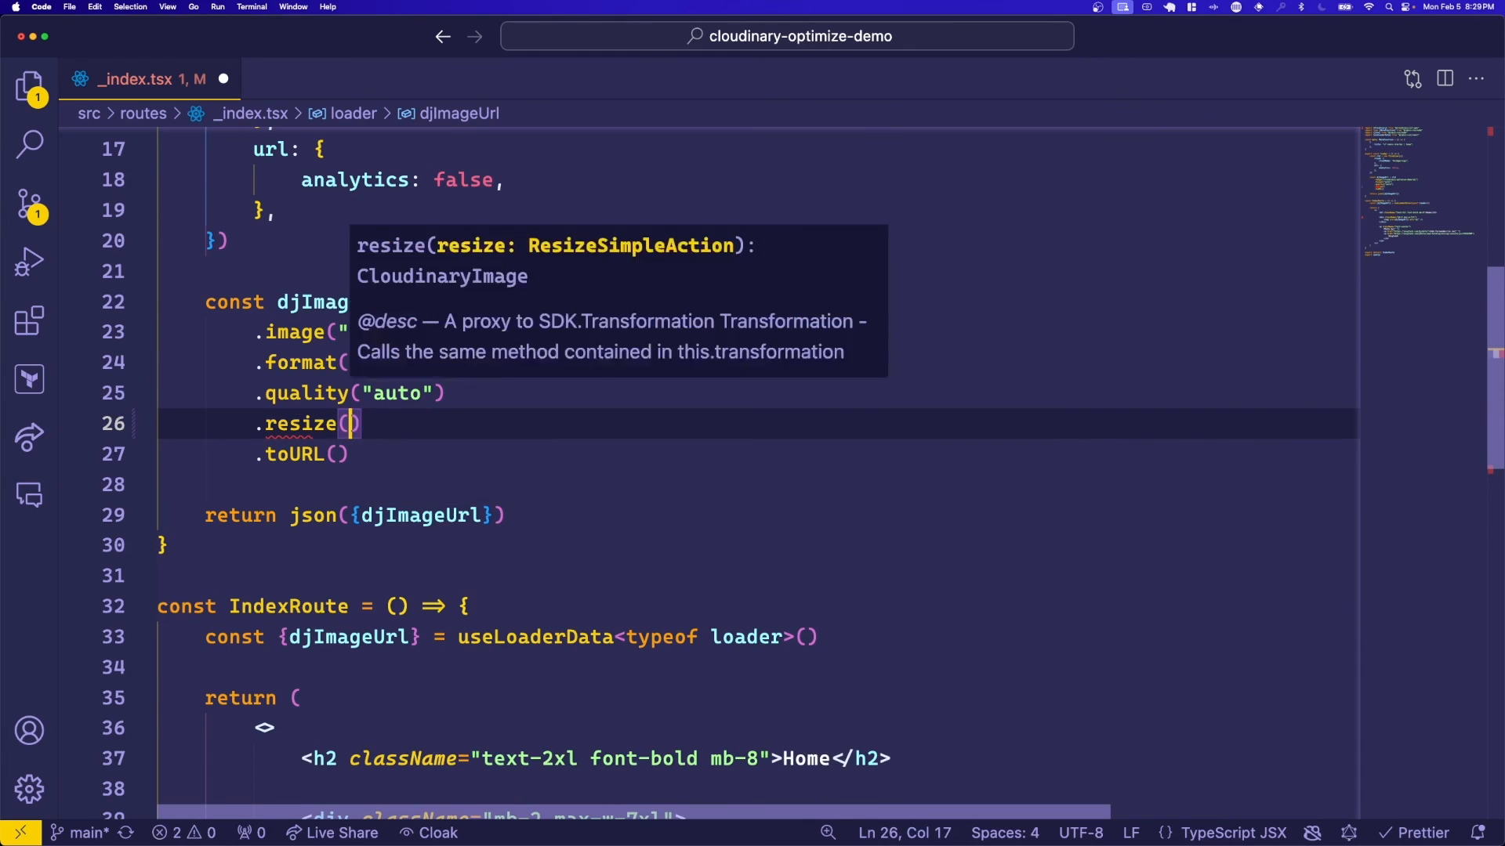
# Add .resize(scale().width(1280)) to the djImageUrl chain before .toURL().
pyautogui.write('scale()')
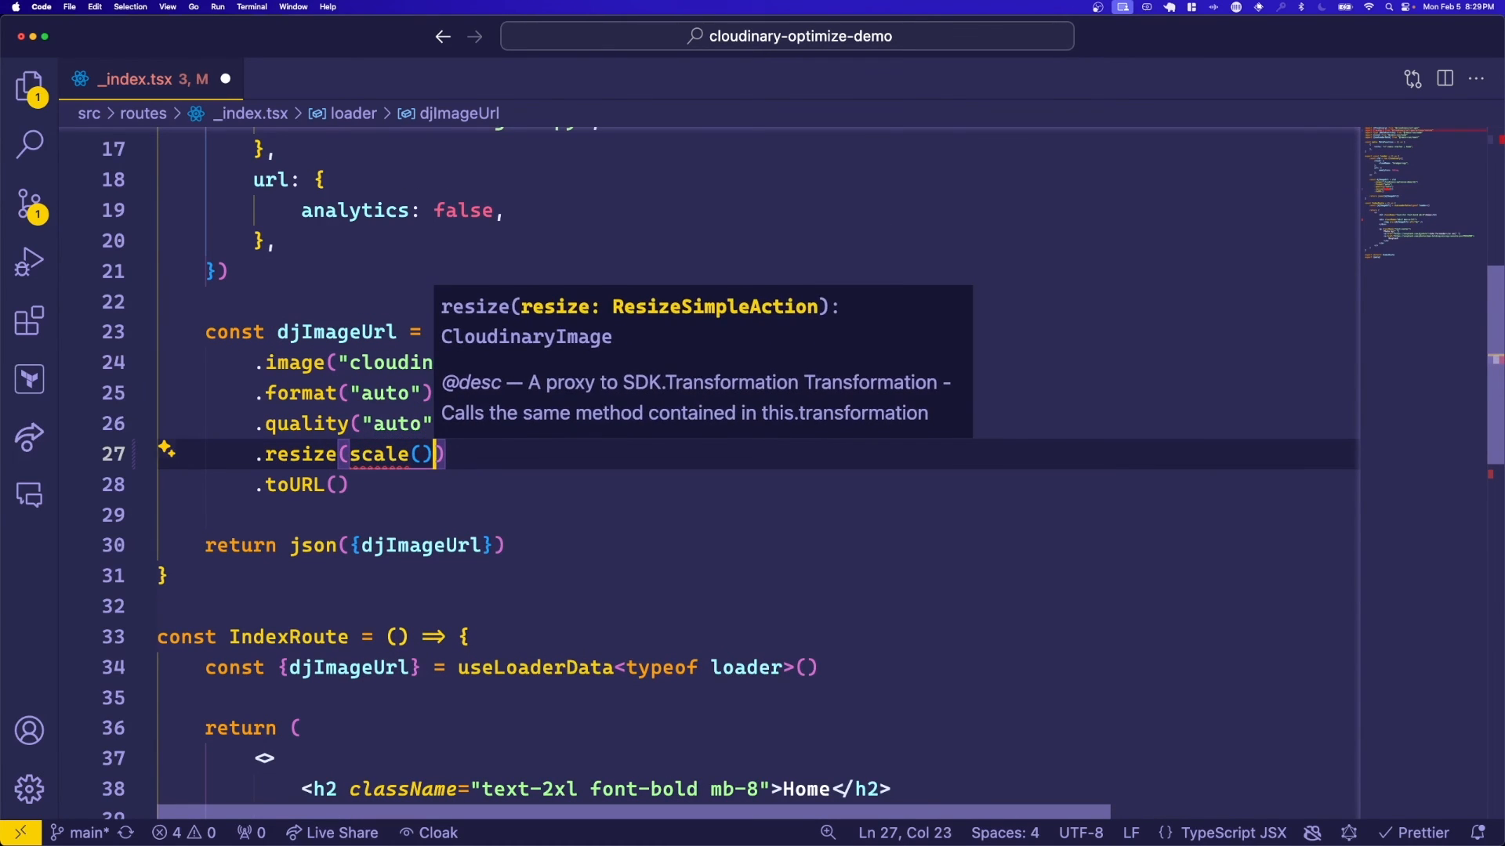
pyautogui.write('.width(12')
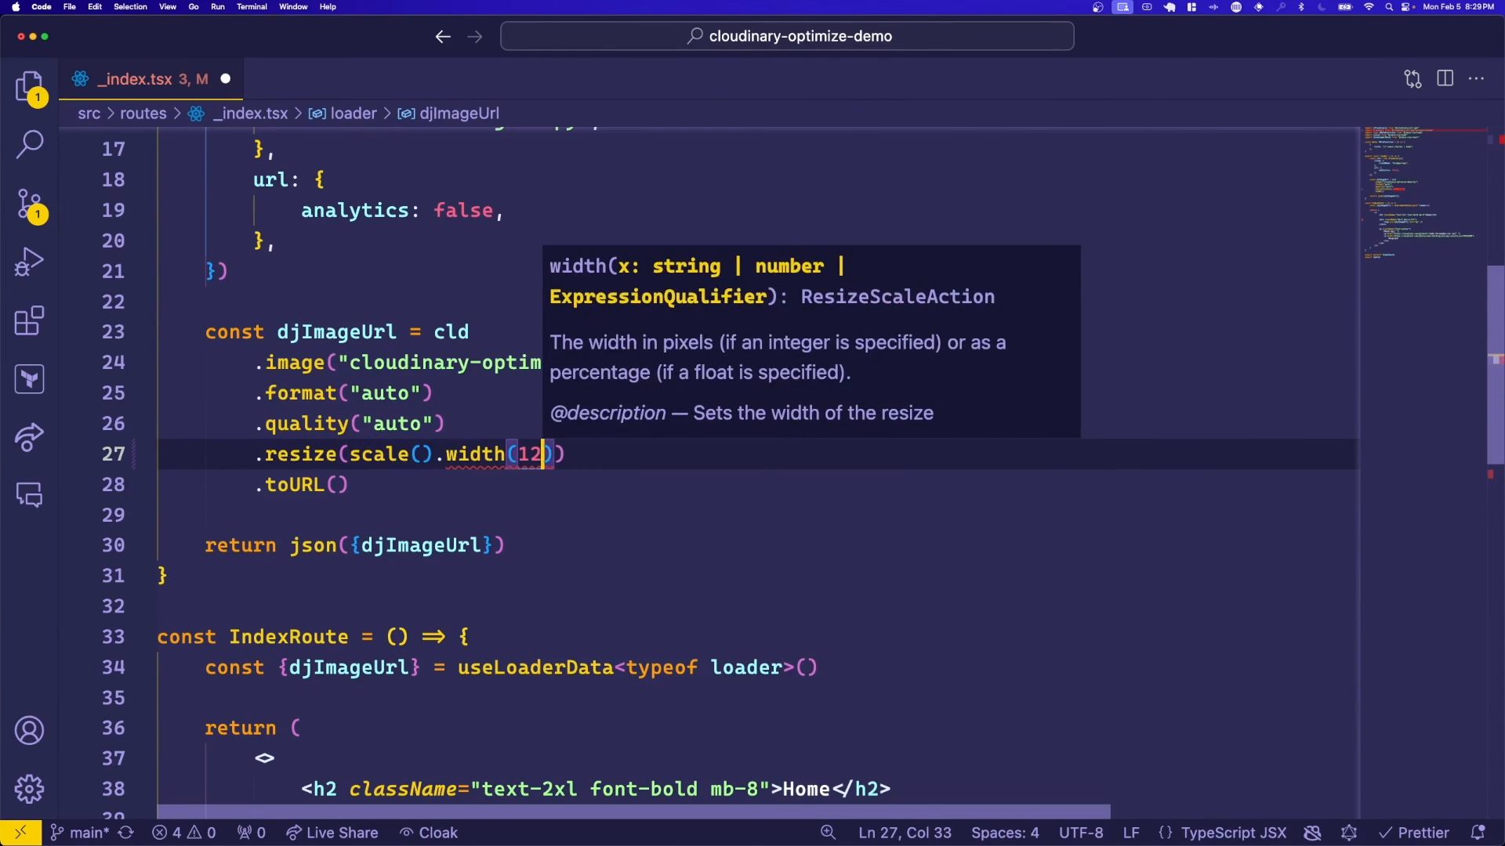
pyautogui.write('80')
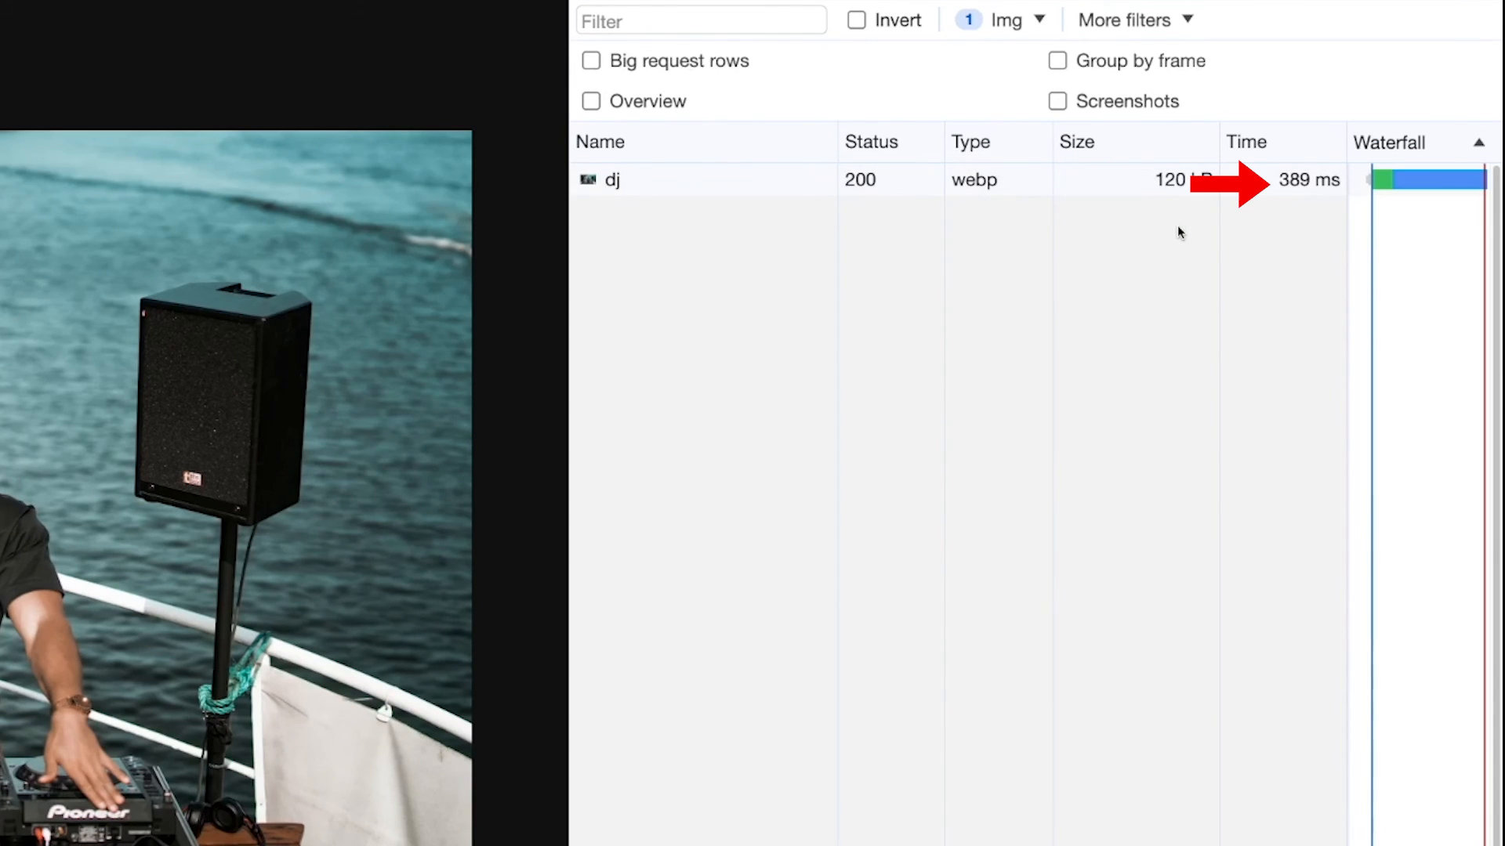
pyautogui.moveTo(1293, 212)
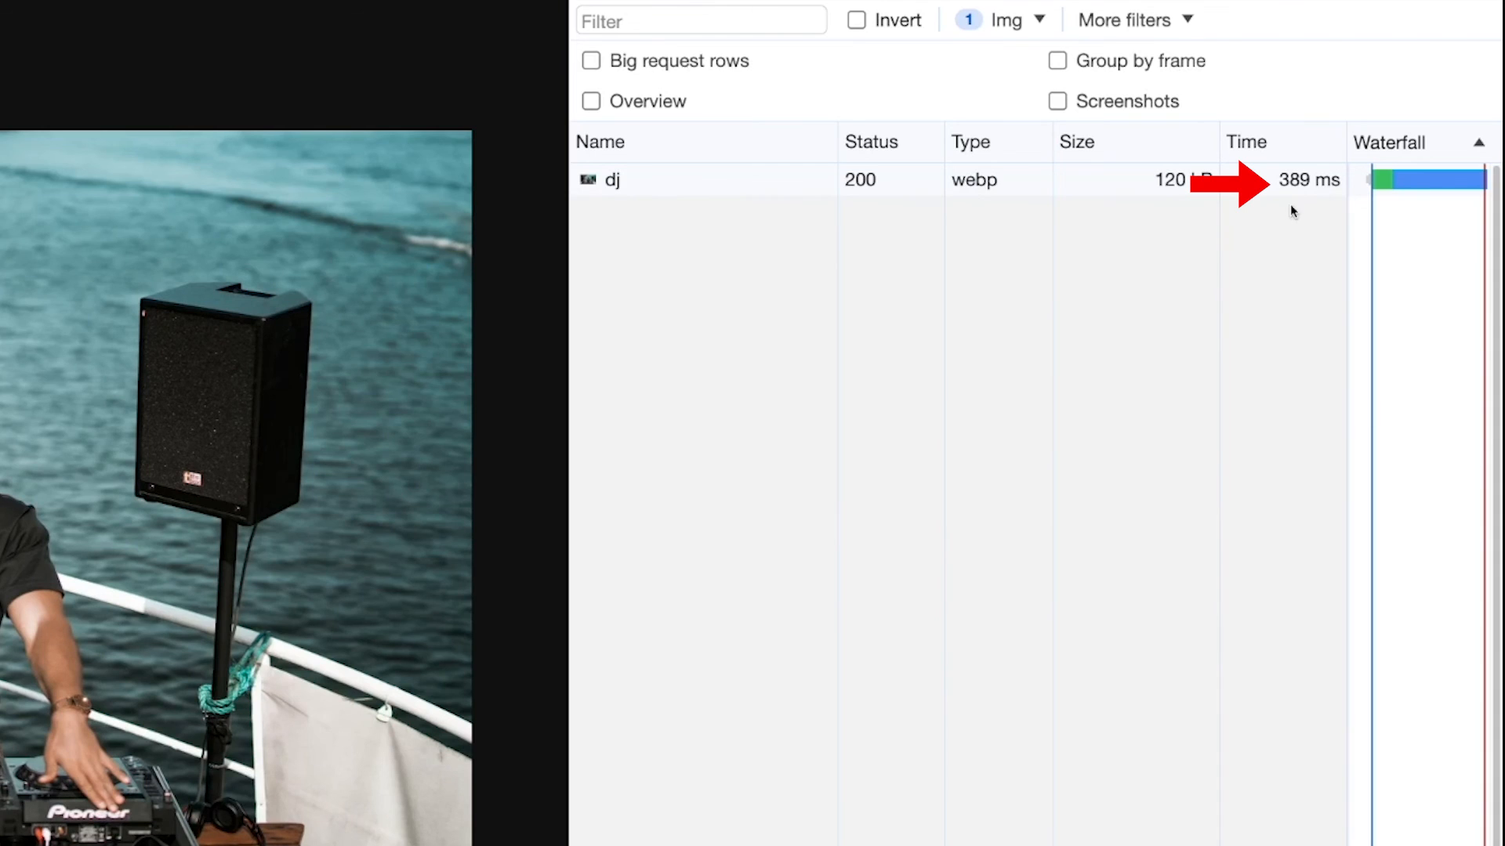
pyautogui.moveTo(1274, 284)
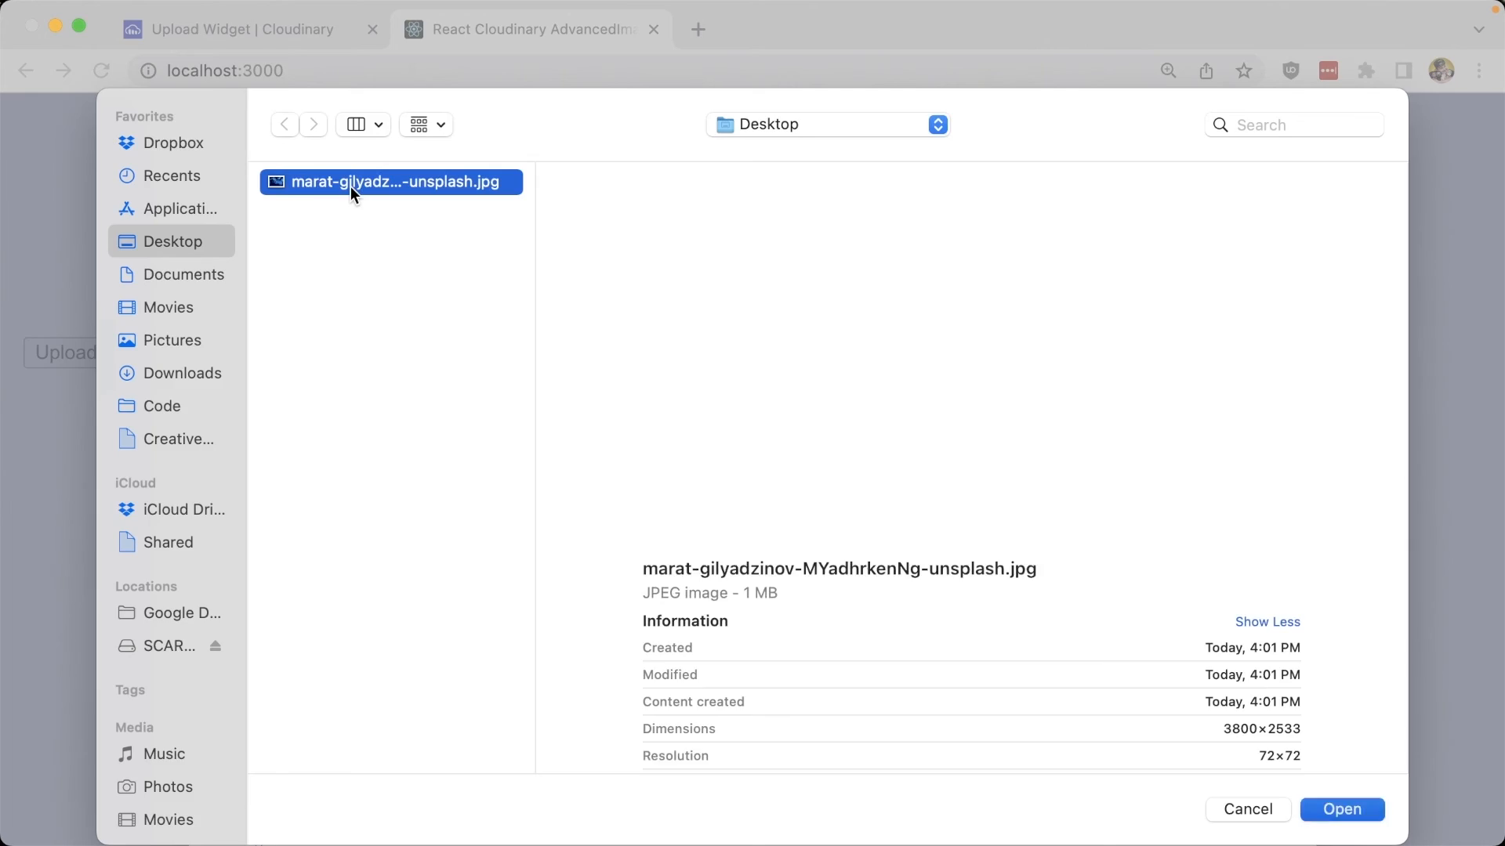
# Upload the jellyfish JPG from the Desktop through the file picker.
pyautogui.click(1340, 809)
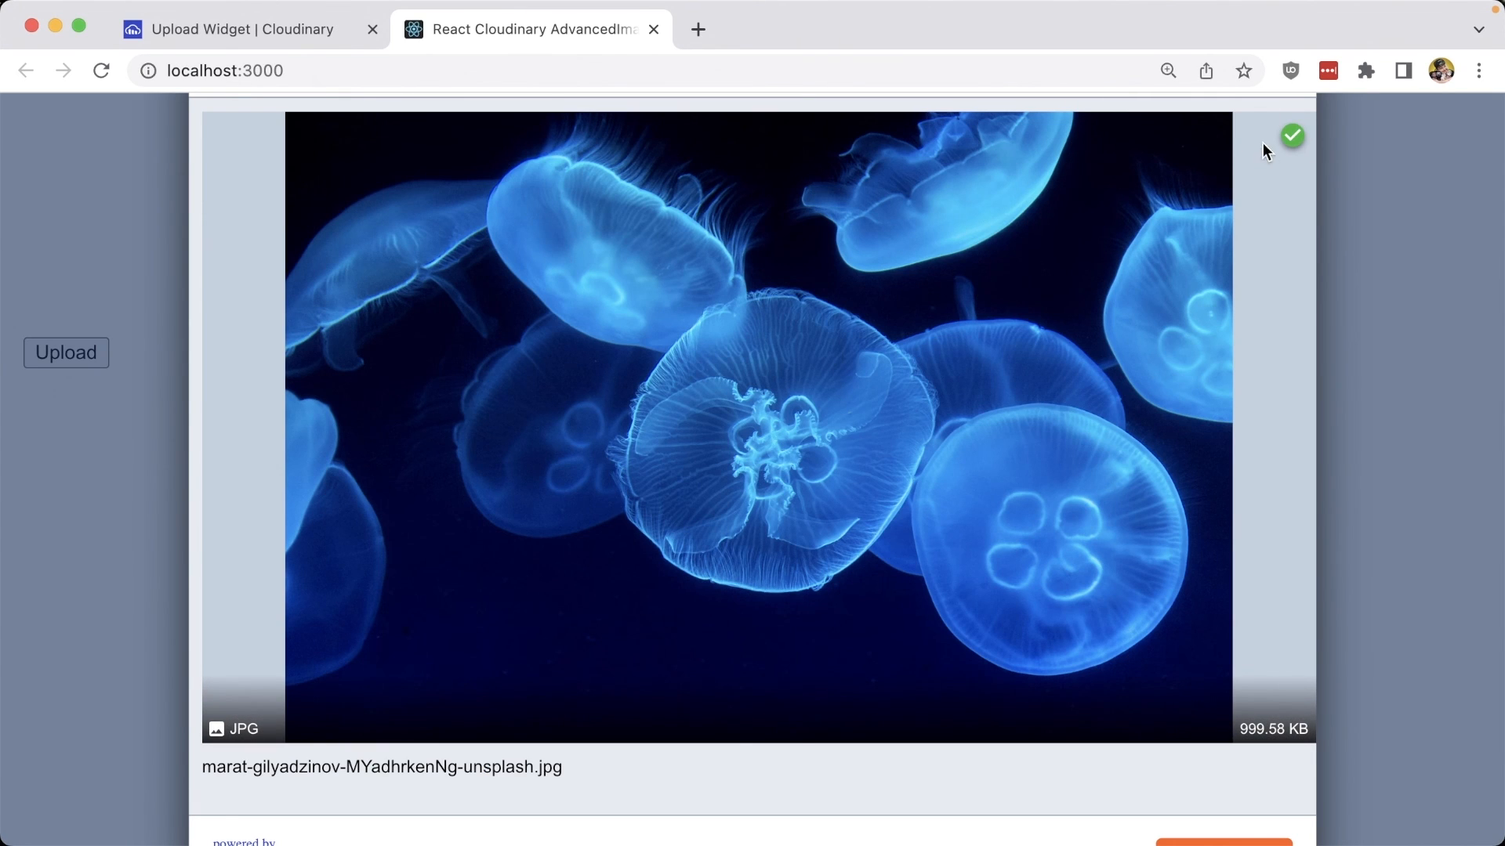